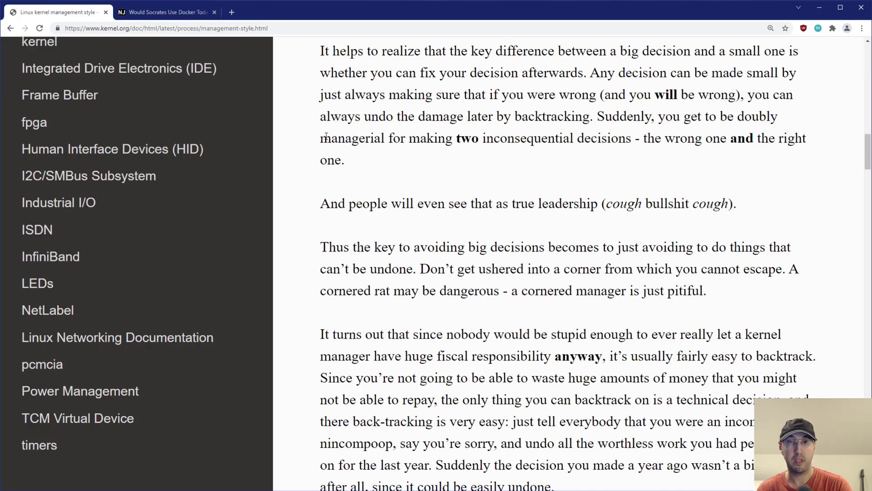
{"action": "mouse_move", "coordinate": [335, 138]}
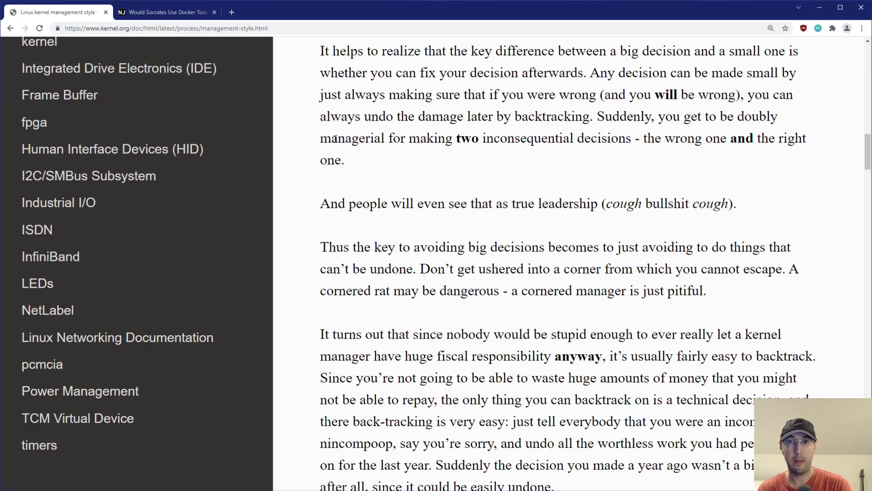
{"action": "mouse_move", "coordinate": [311, 135]}
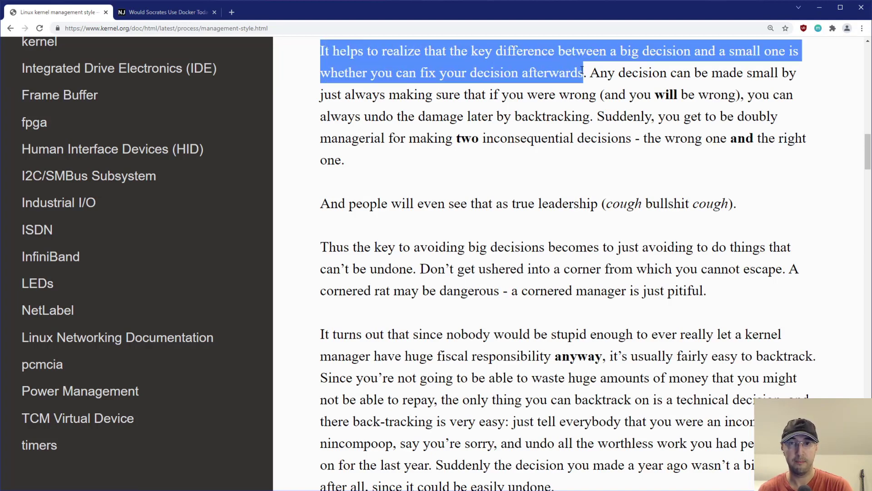
- Mark and clear the phrase about fixing decisions afterwards in the kernel management-style article
{"action": "left_click", "coordinate": [445, 51]}
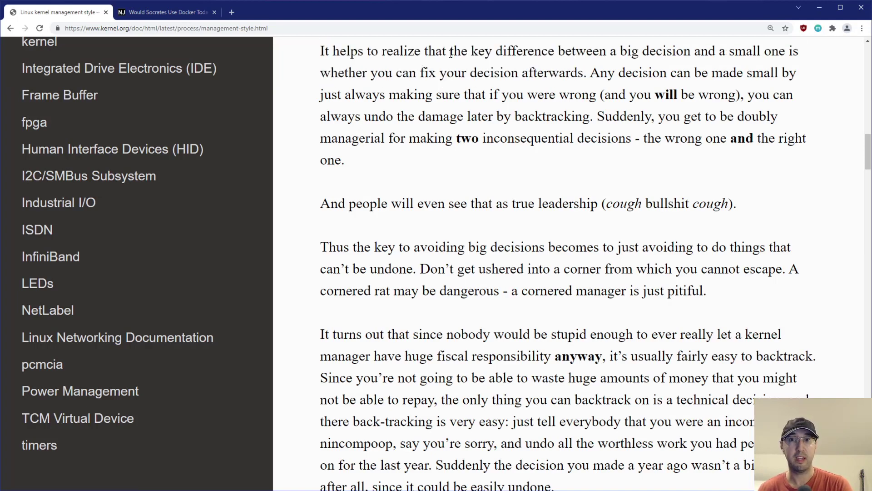
{"action": "double_click", "coordinate": [655, 50]}
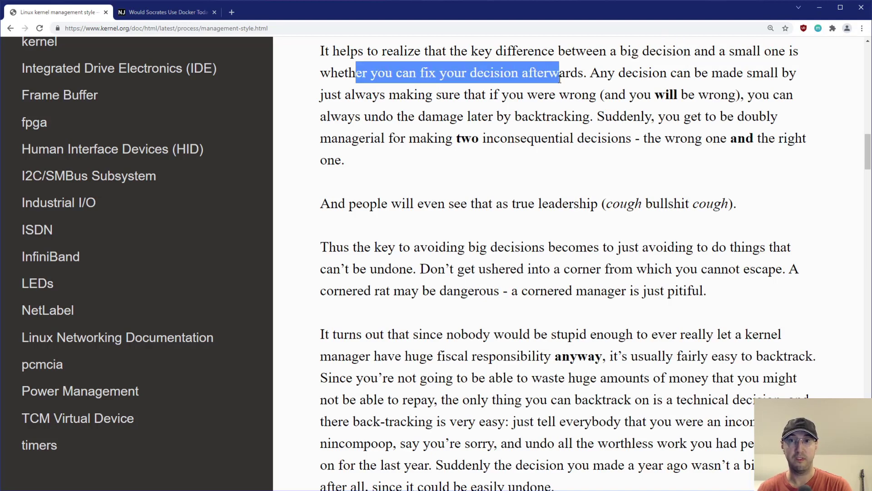
{"action": "left_click", "coordinate": [288, 99]}
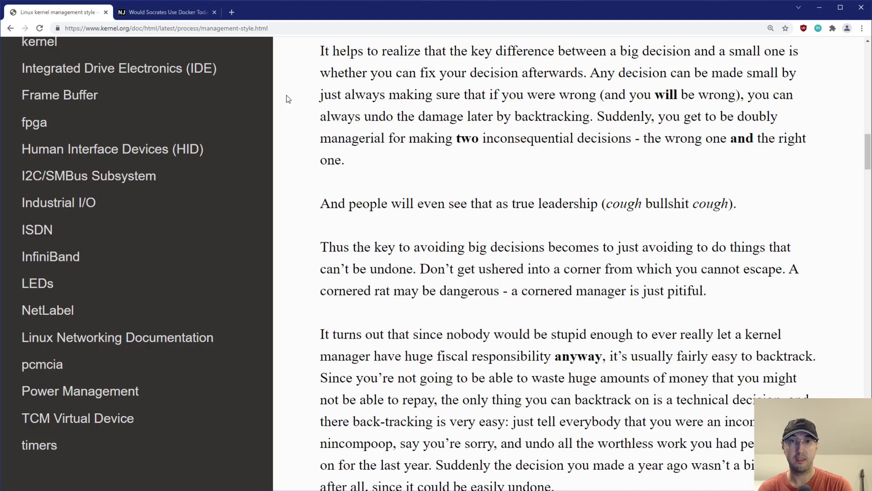
{"action": "mouse_move", "coordinate": [304, 103]}
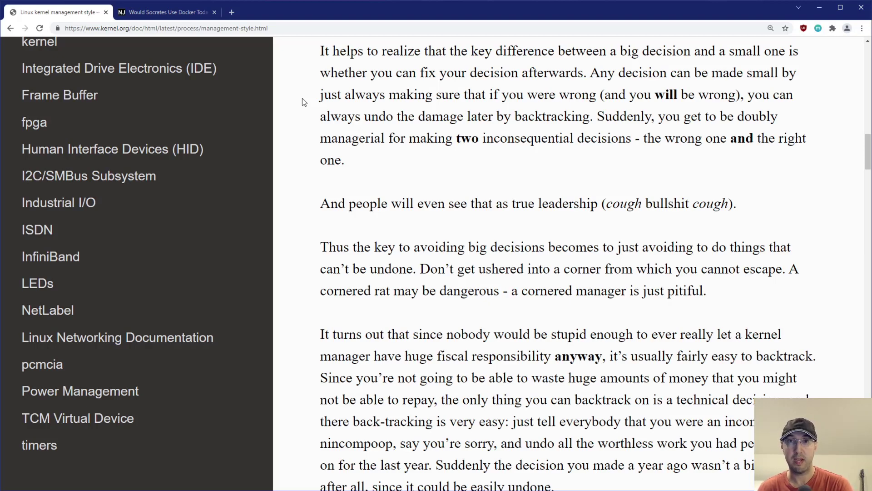
{"action": "mouse_move", "coordinate": [718, 66]}
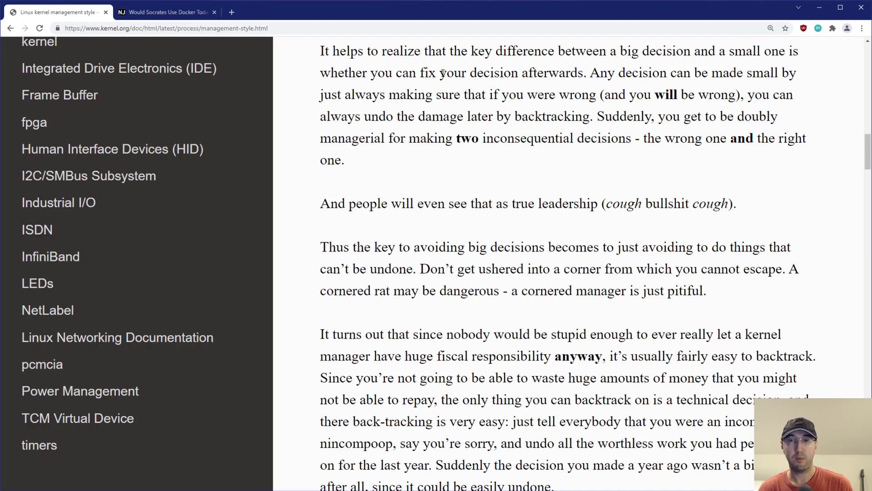
{"action": "mouse_move", "coordinate": [451, 97]}
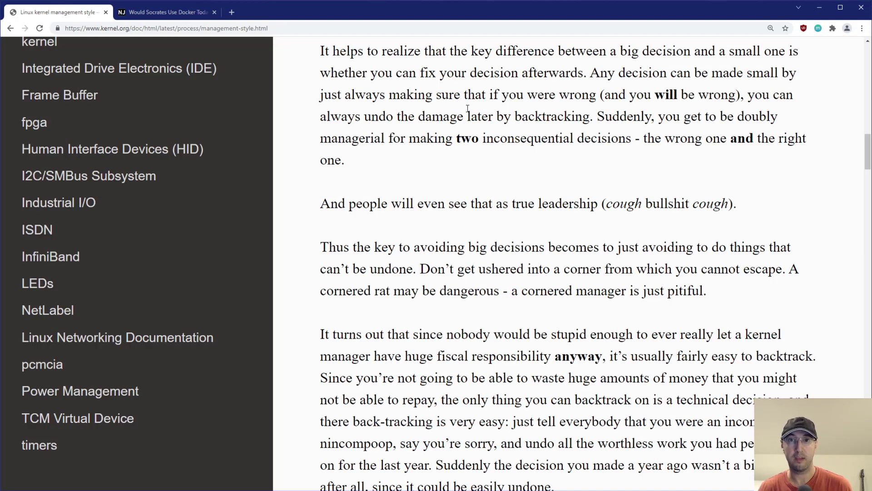
{"action": "mouse_move", "coordinate": [580, 72]}
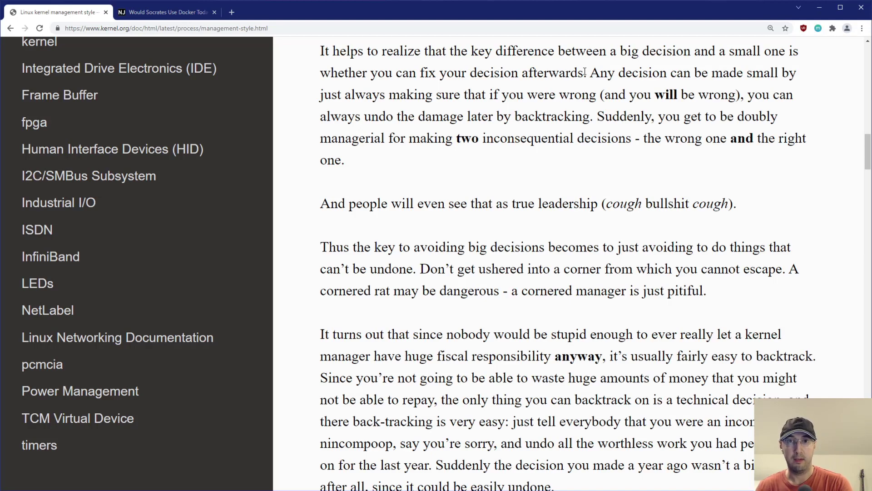
{"action": "mouse_move", "coordinate": [584, 73]}
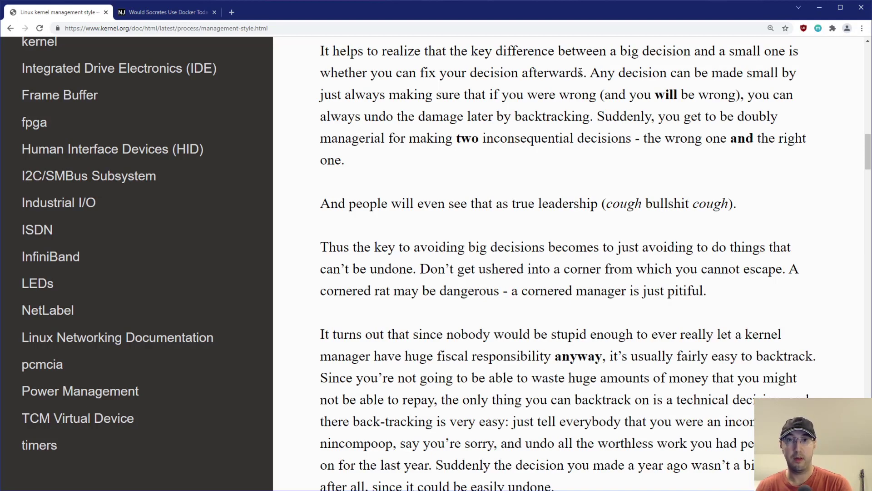
{"action": "mouse_move", "coordinate": [573, 108]}
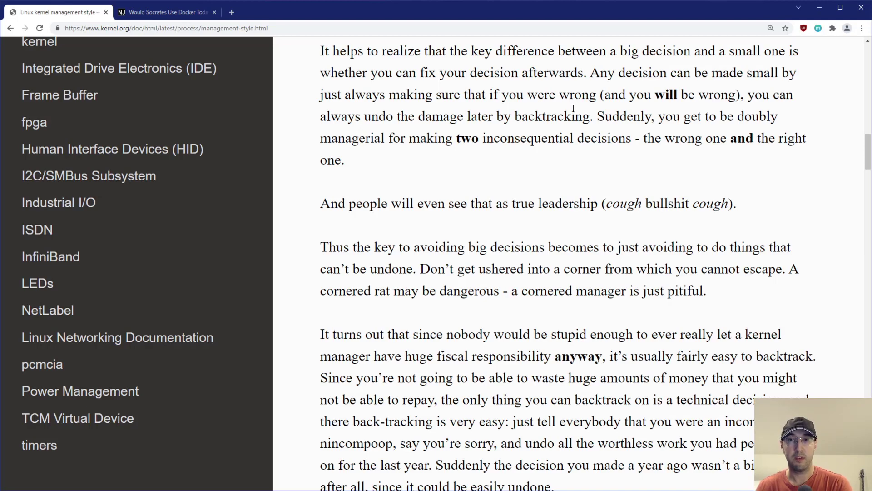
{"action": "mouse_move", "coordinate": [582, 103]}
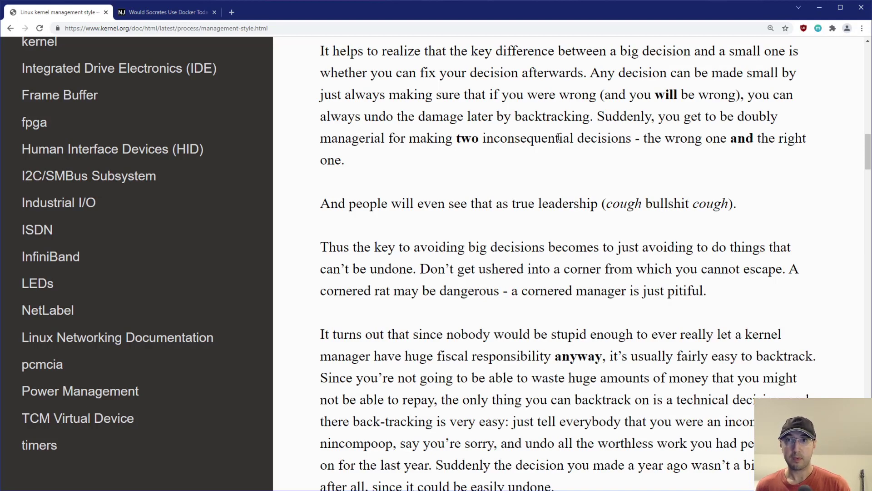
{"action": "mouse_move", "coordinate": [556, 138]}
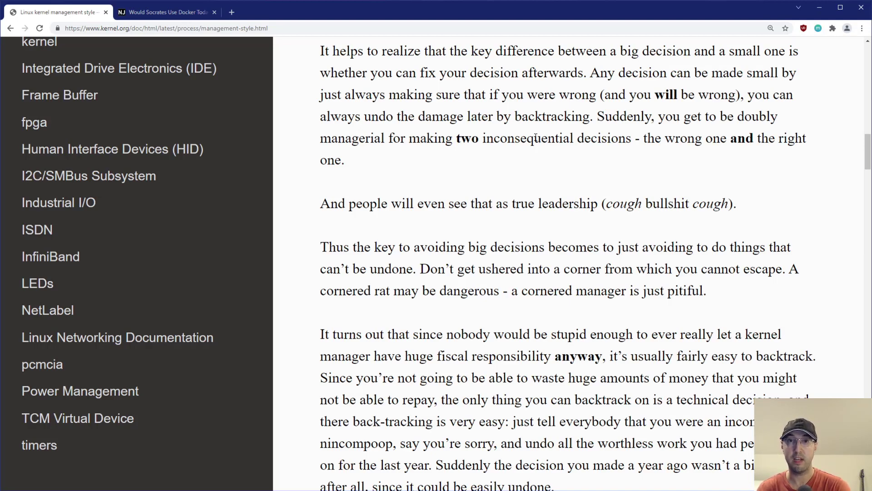
{"action": "mouse_move", "coordinate": [509, 53]}
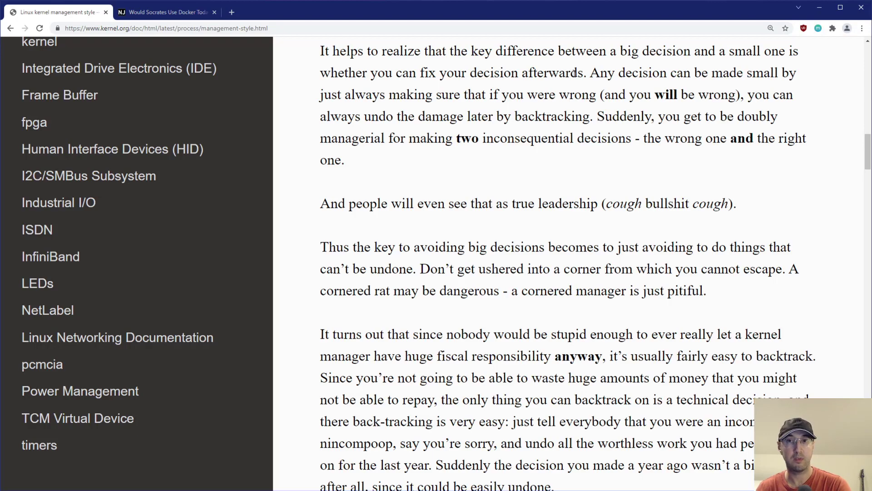
{"action": "mouse_move", "coordinate": [506, 113]}
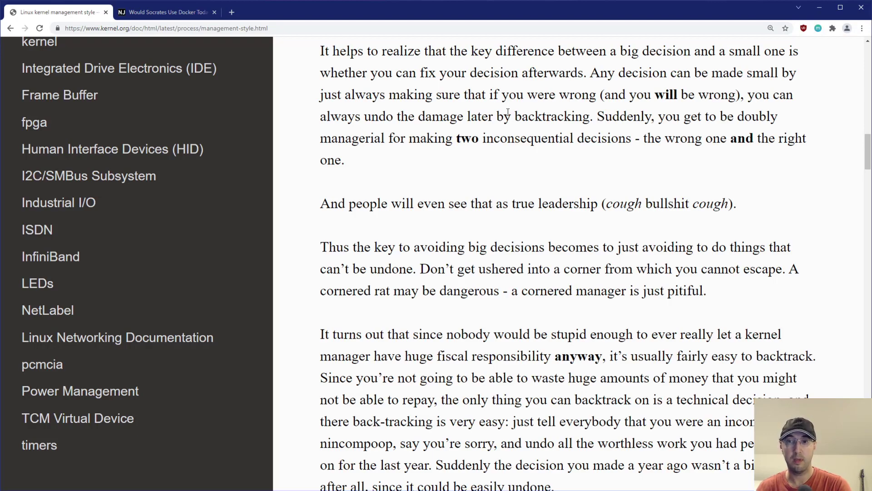
- Read the passages on small decisions and easy back-tracking of technical decisions, clearing the highlights
{"action": "scroll", "scroll_direction": "up", "scroll_amount": 3}
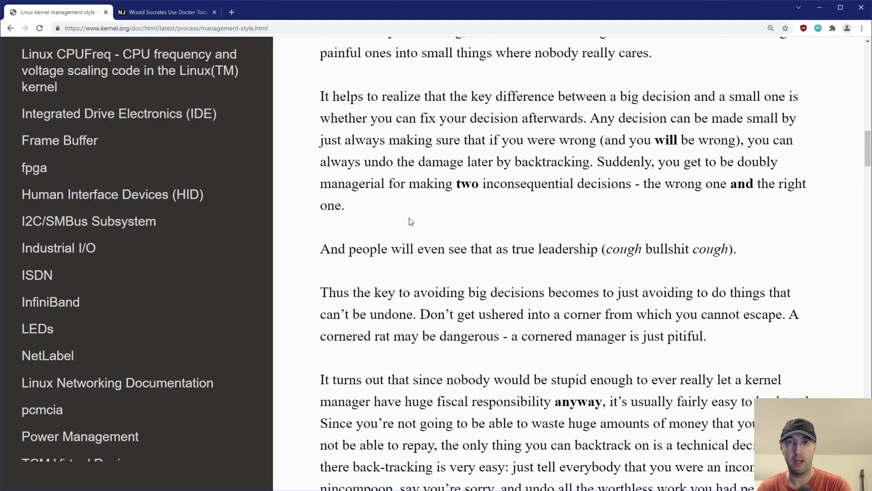
{"action": "mouse_move", "coordinate": [351, 239]}
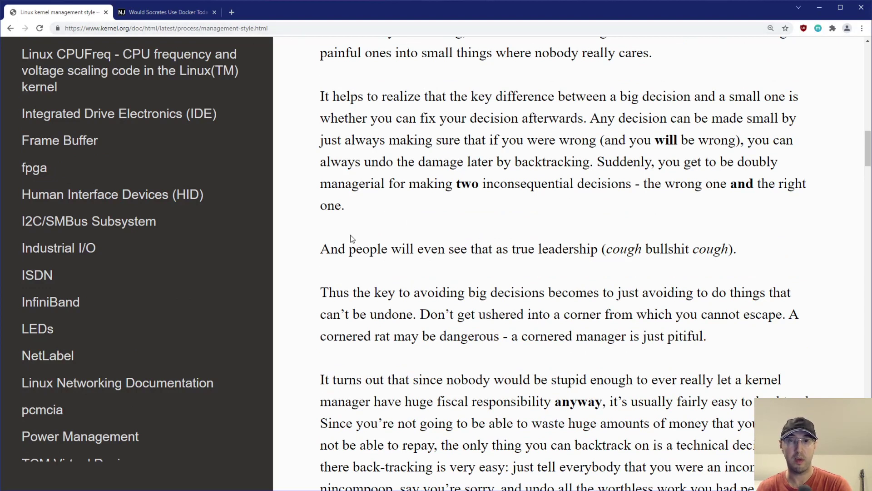
{"action": "mouse_move", "coordinate": [356, 253]}
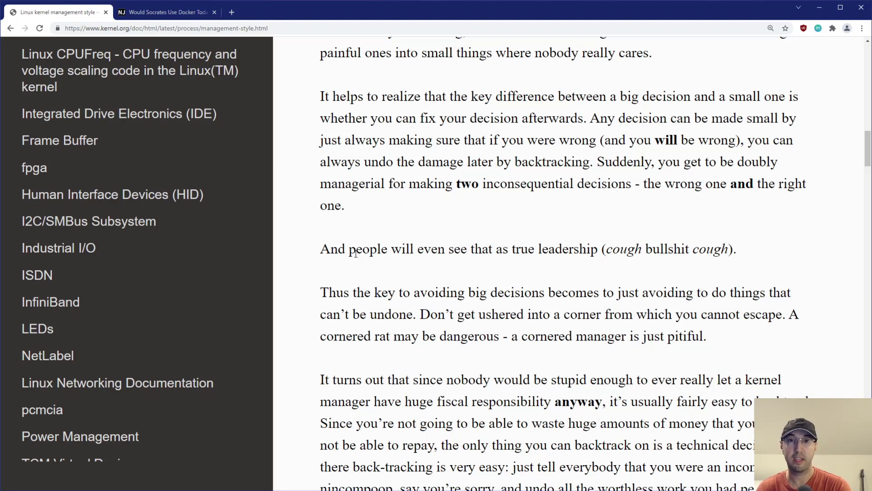
{"action": "mouse_move", "coordinate": [359, 133]}
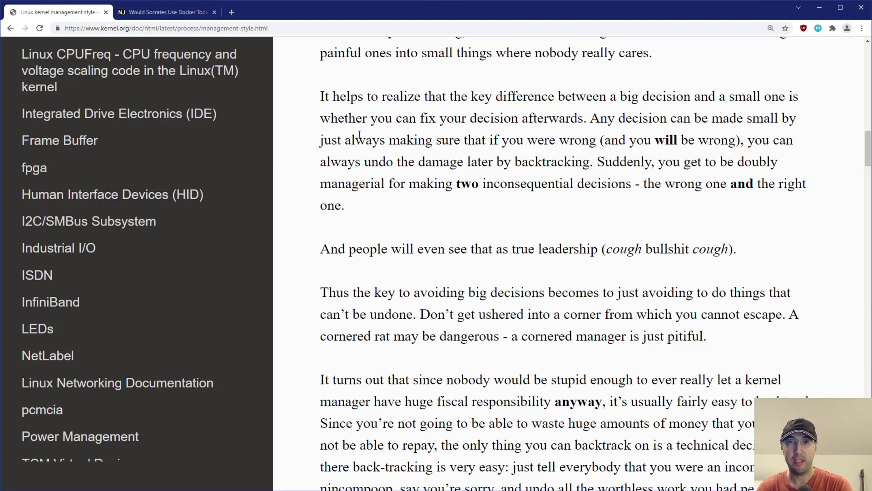
{"action": "mouse_move", "coordinate": [419, 259]}
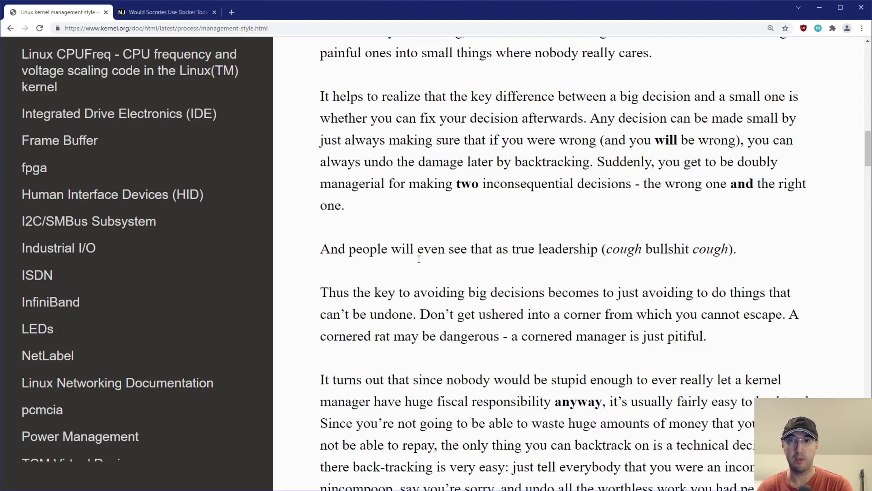
{"action": "scroll", "scroll_direction": "down", "scroll_amount": 3}
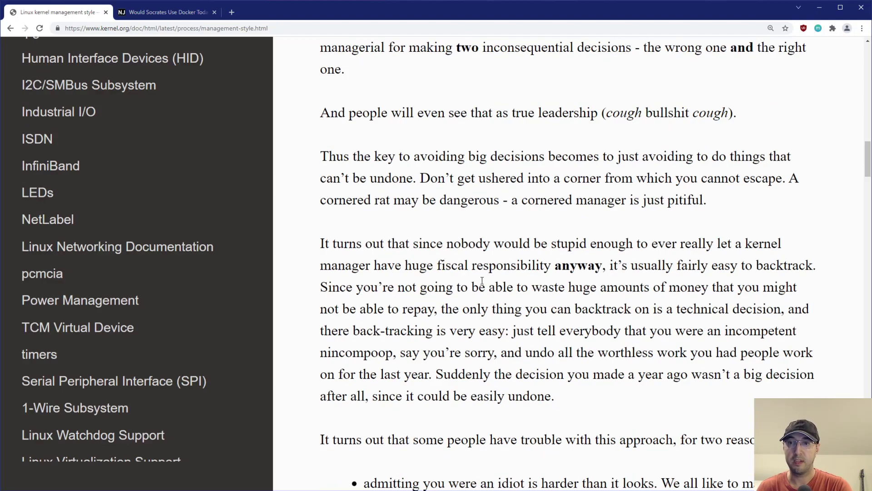
{"action": "scroll", "scroll_direction": "up", "scroll_amount": 3}
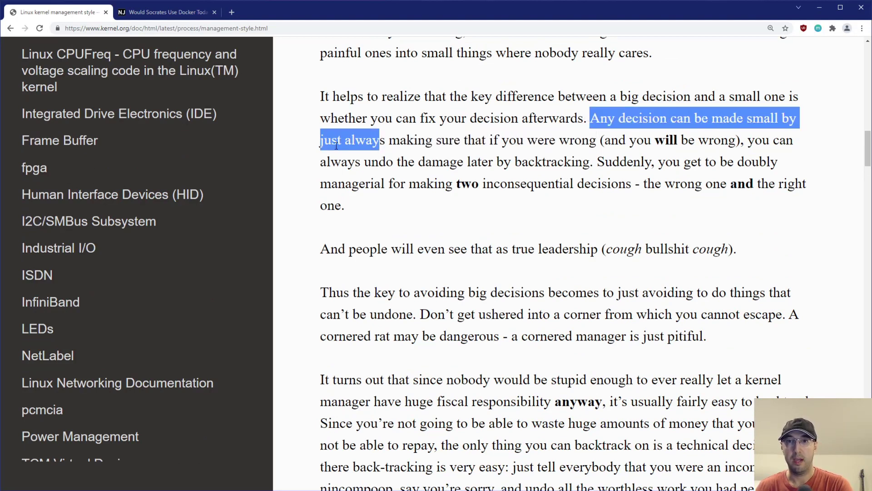
{"action": "left_click", "coordinate": [645, 139]}
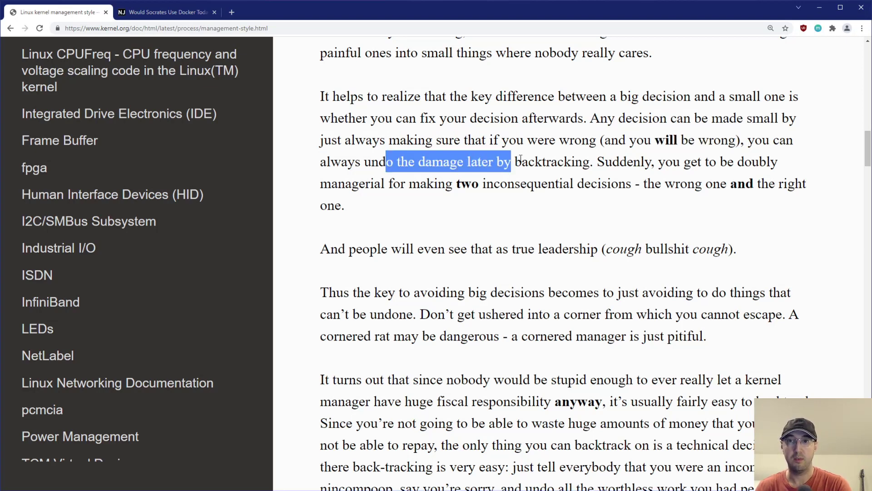
{"action": "scroll", "scroll_direction": "down", "scroll_amount": 3}
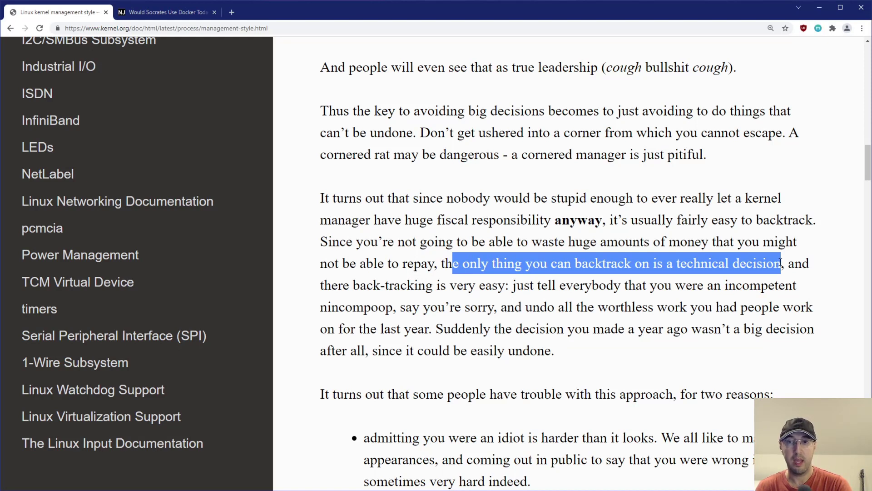
{"action": "mouse_move", "coordinate": [562, 286]}
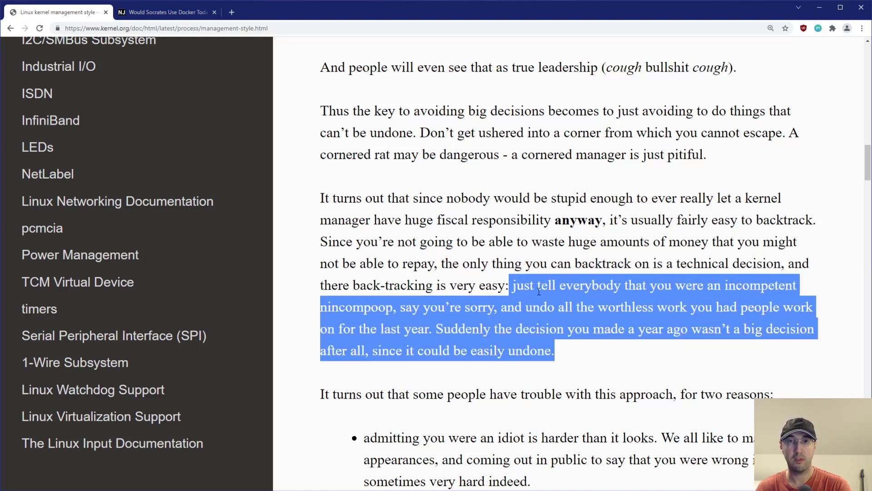
{"action": "left_click", "coordinate": [718, 306]}
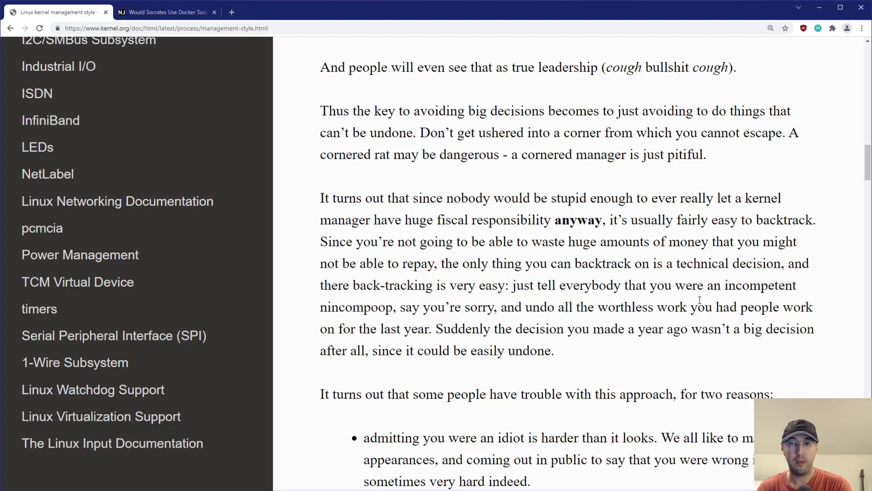
{"action": "mouse_move", "coordinate": [374, 209]}
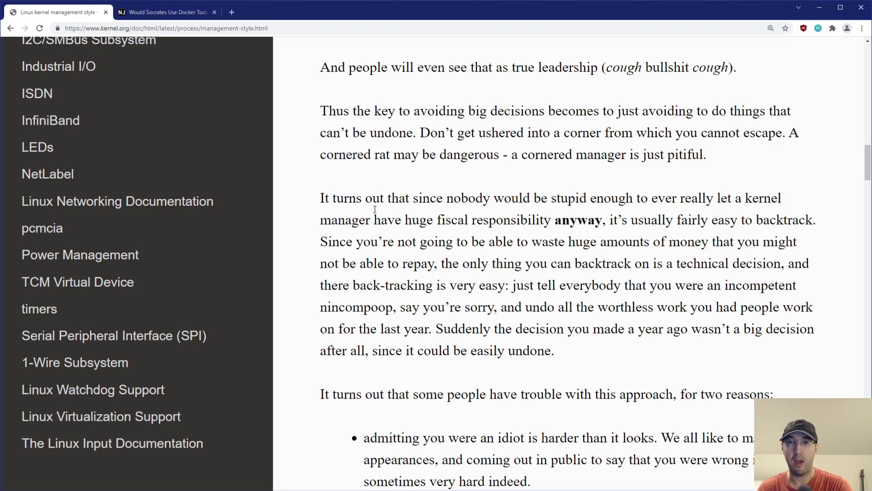
{"action": "mouse_move", "coordinate": [303, 165]}
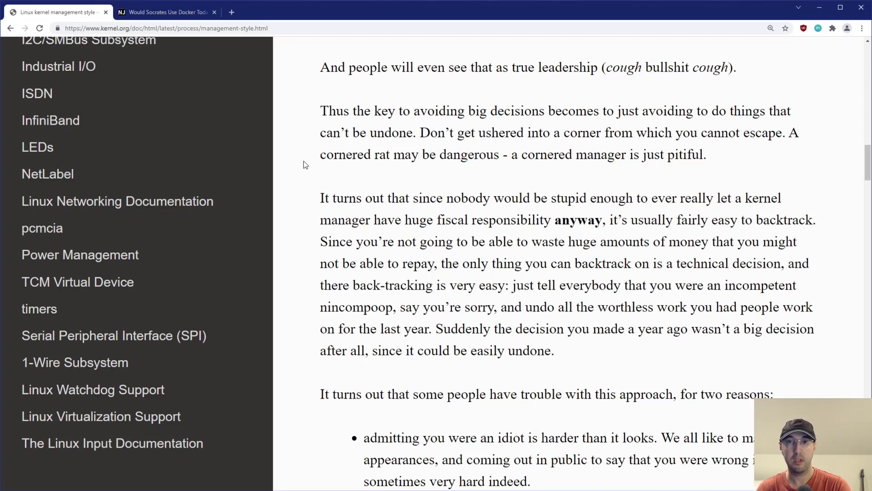
{"action": "mouse_move", "coordinate": [308, 210]}
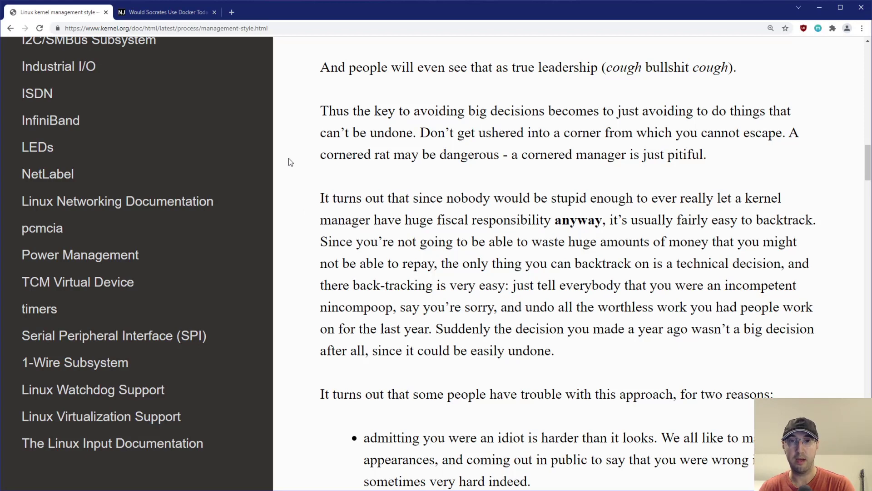
- Switch to the 'Would Socrates Use Docker Today?' blog post
{"action": "left_click", "coordinate": [165, 12]}
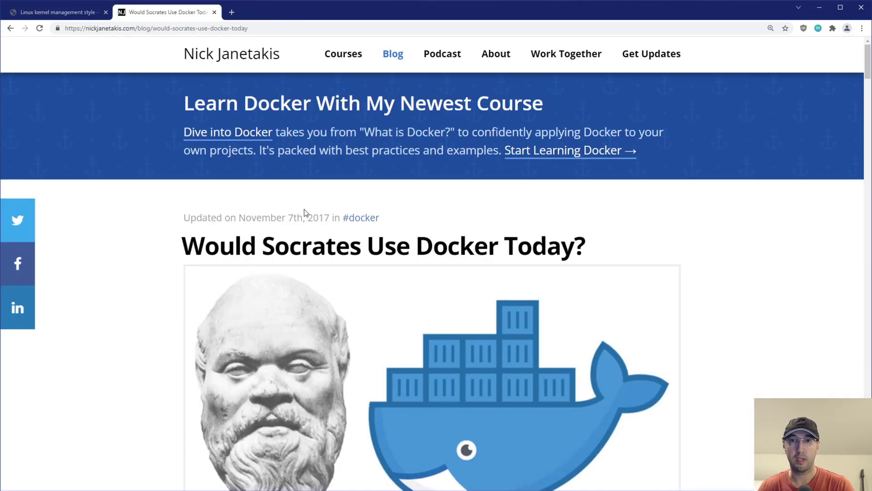
{"action": "mouse_move", "coordinate": [448, 234]}
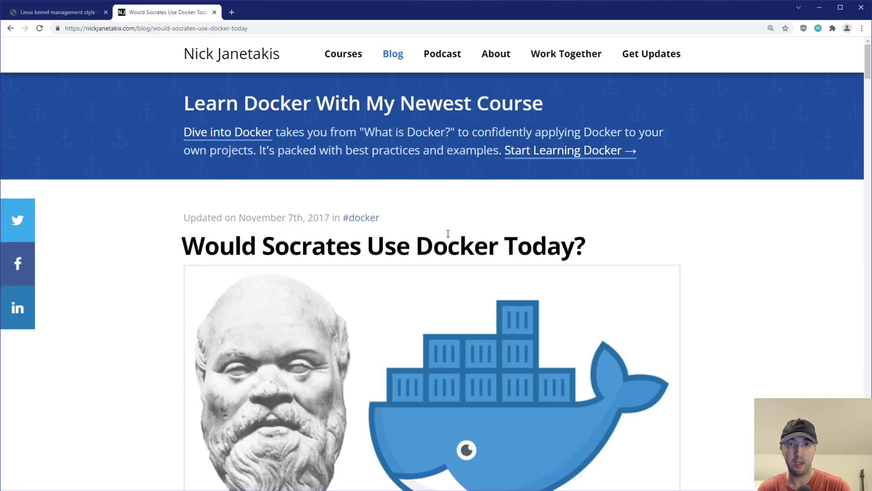
{"action": "scroll", "scroll_direction": "down", "scroll_amount": 3}
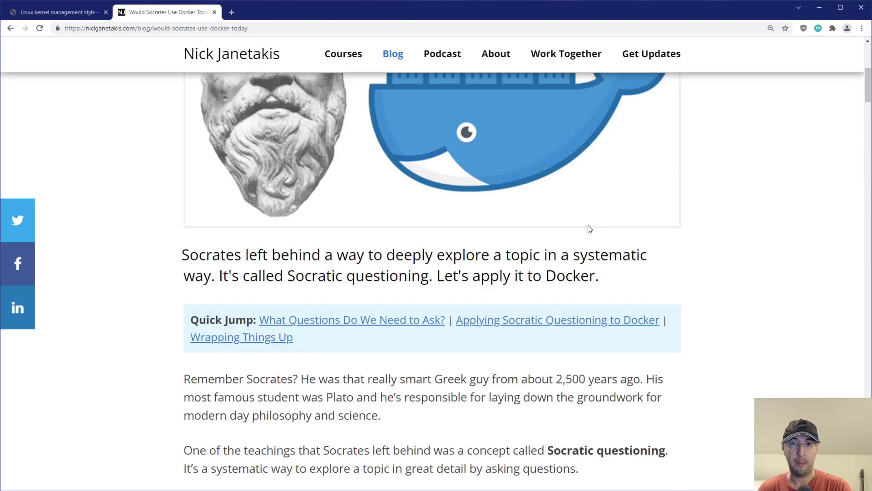
{"action": "scroll", "scroll_direction": "up", "scroll_amount": 3}
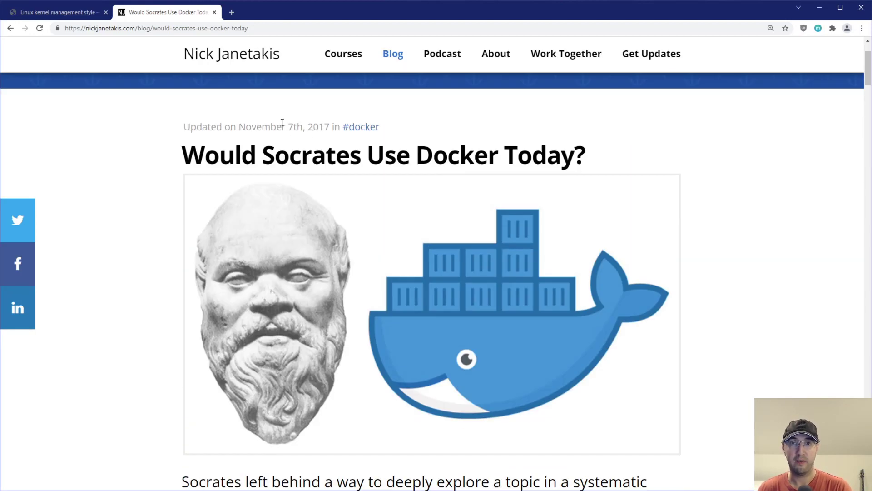
{"action": "scroll", "scroll_direction": "down", "scroll_amount": 3}
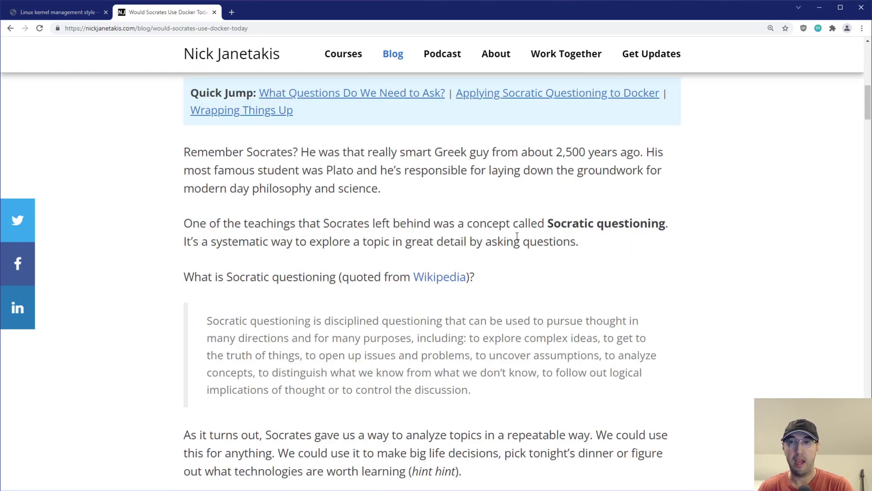
{"action": "double_click", "coordinate": [606, 224]}
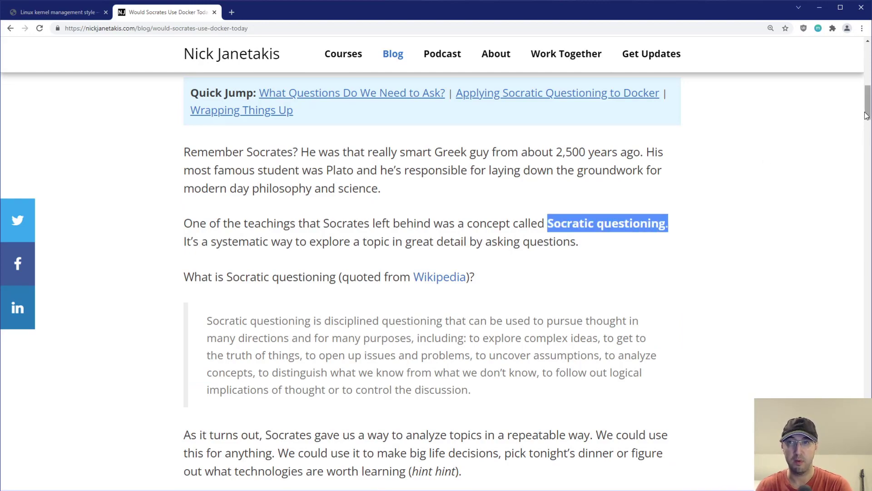
{"action": "scroll", "scroll_direction": "down", "scroll_amount": 3}
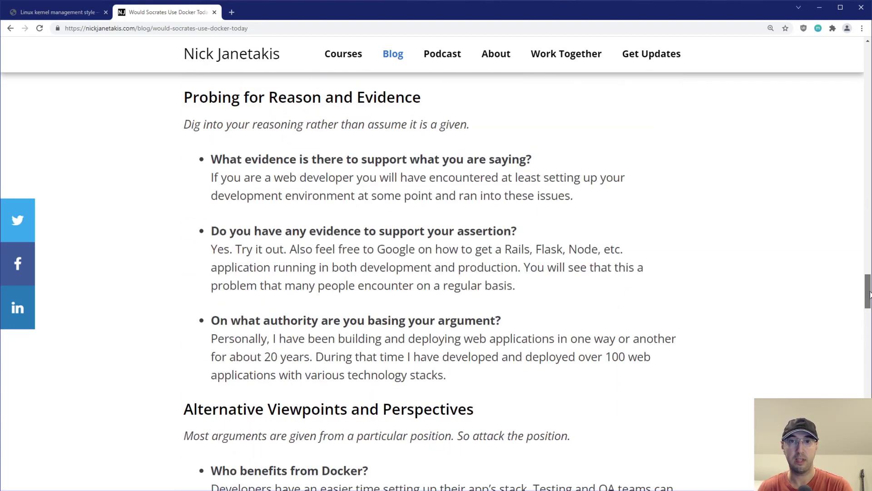
{"action": "scroll", "scroll_direction": "up", "scroll_amount": 3}
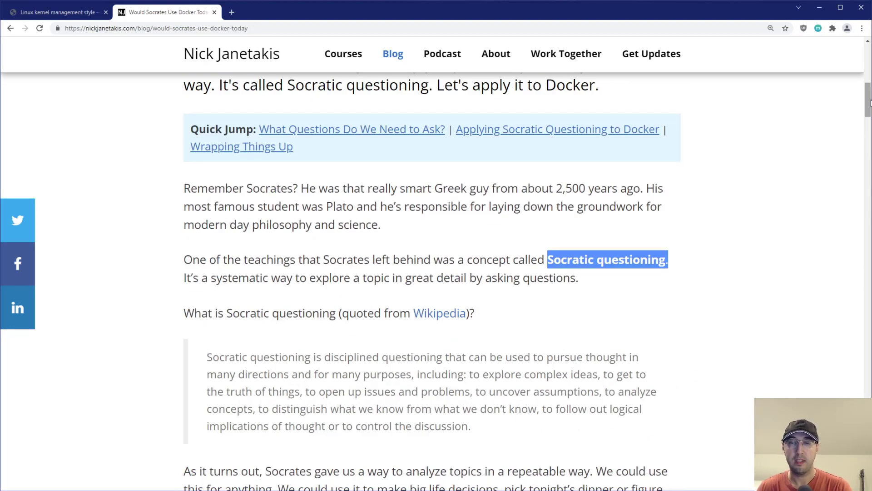
{"action": "mouse_move", "coordinate": [773, 265]}
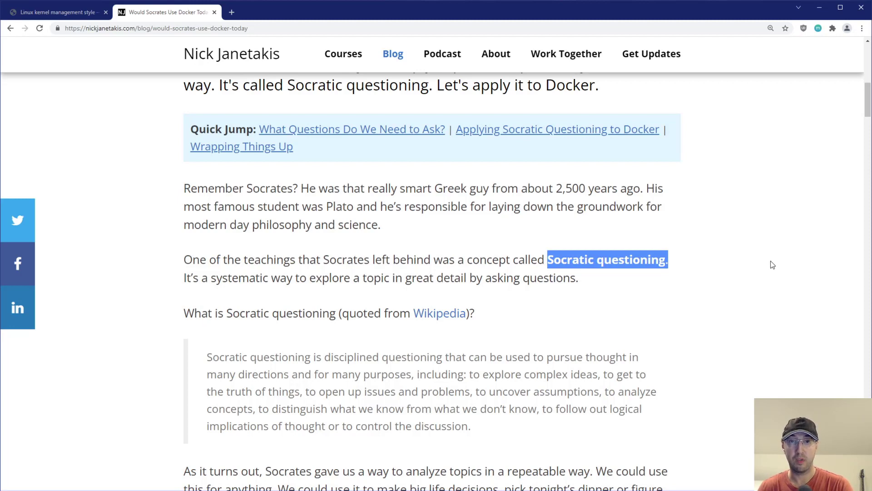
{"action": "mouse_move", "coordinate": [758, 251]}
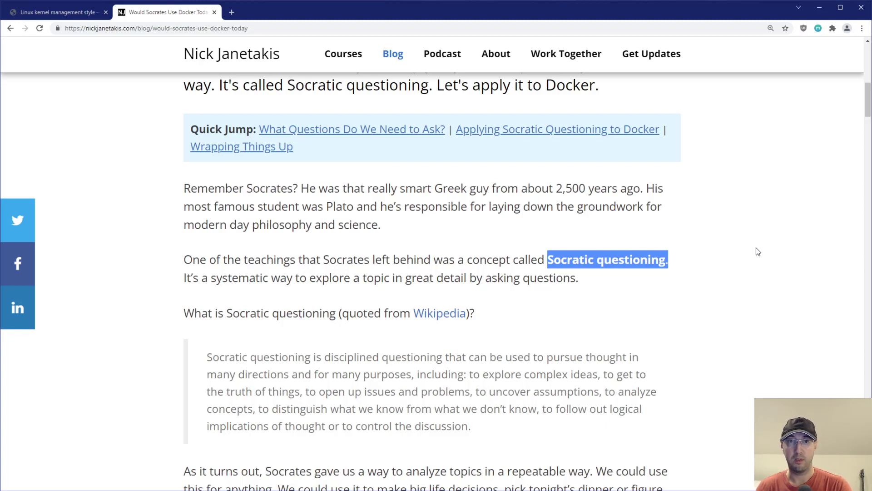
{"action": "mouse_move", "coordinate": [727, 252]}
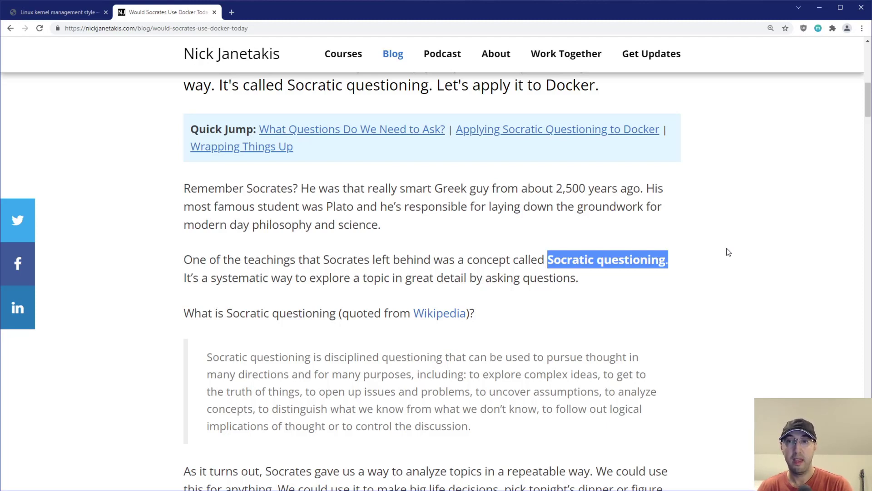
{"action": "left_click", "coordinate": [728, 251]}
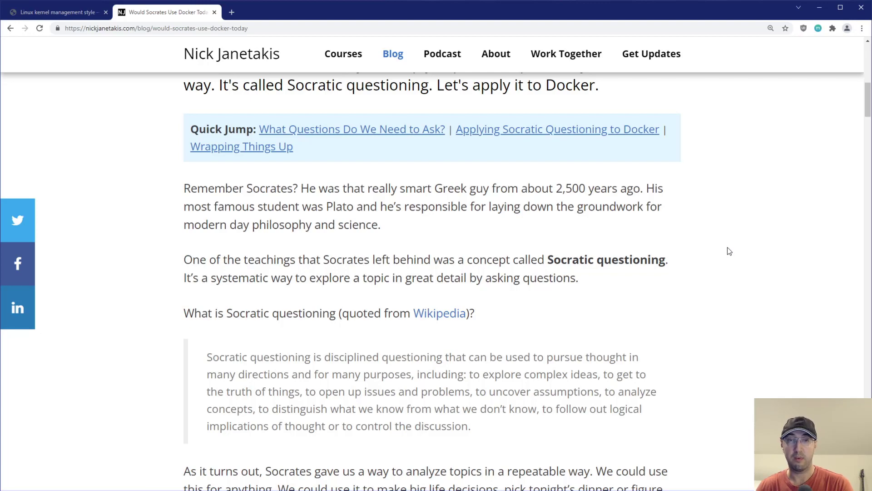
{"action": "scroll", "scroll_direction": "up", "scroll_amount": 3}
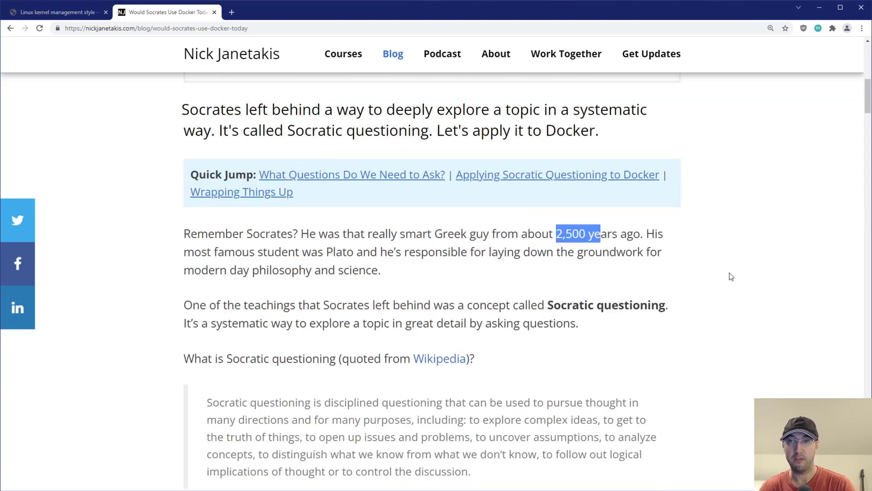
{"action": "left_click", "coordinate": [737, 272]}
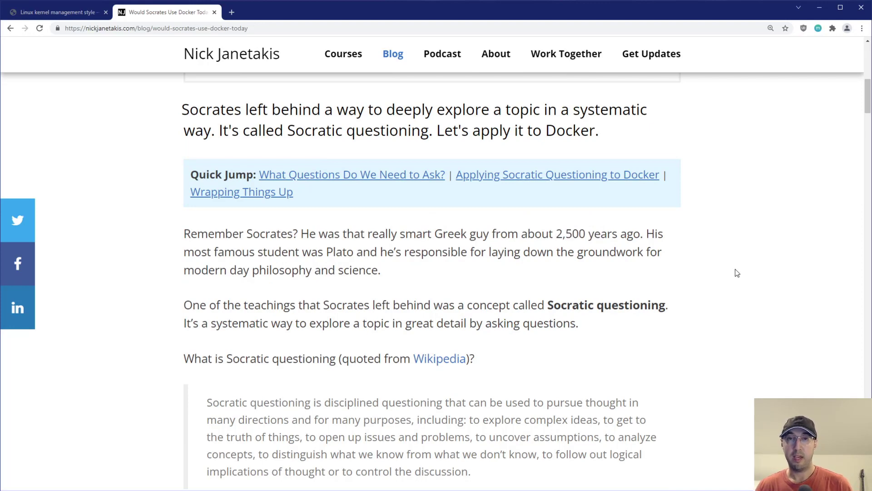
{"action": "scroll", "scroll_direction": "down", "scroll_amount": 3}
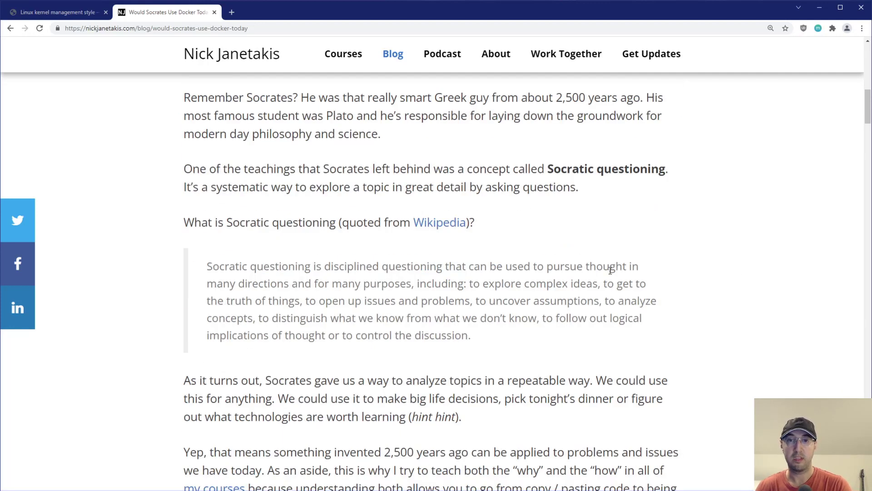
{"action": "mouse_move", "coordinate": [691, 274]}
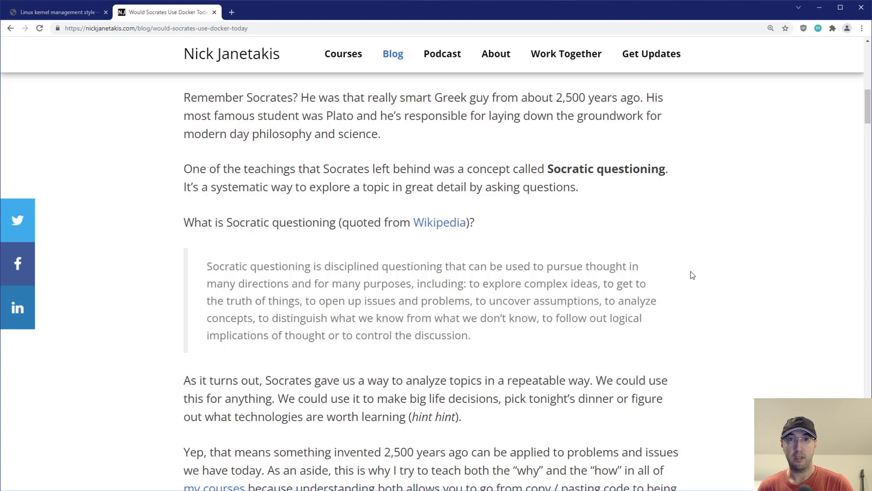
{"action": "scroll", "scroll_direction": "down", "scroll_amount": 3}
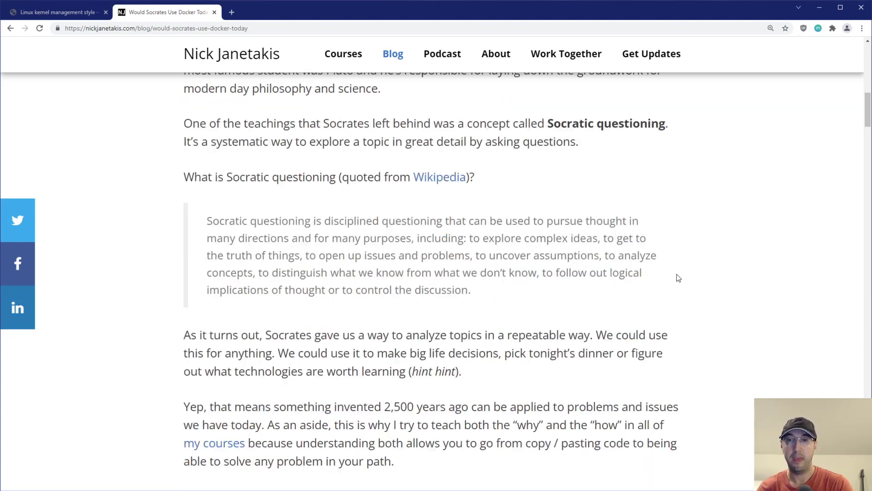
- Read down through the first Socratic question-category lists in the Docker post
{"action": "scroll", "scroll_direction": "down", "scroll_amount": 3}
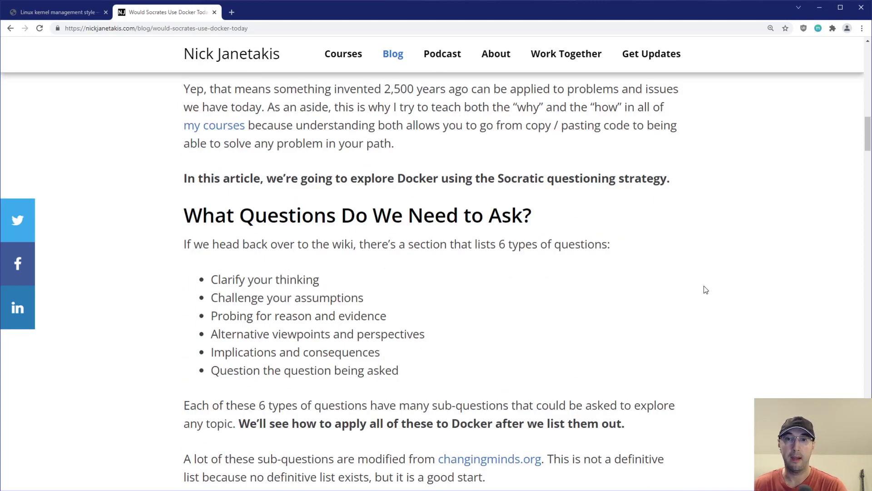
{"action": "scroll", "scroll_direction": "down", "scroll_amount": 3}
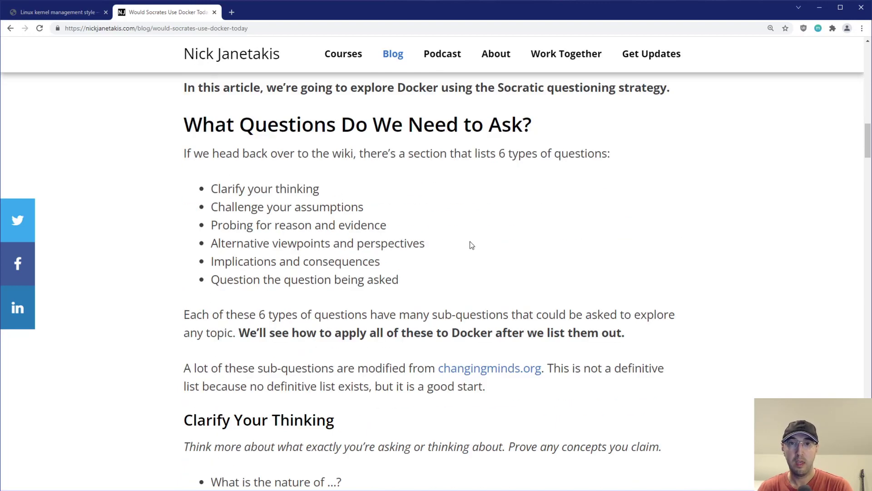
{"action": "mouse_move", "coordinate": [346, 247]}
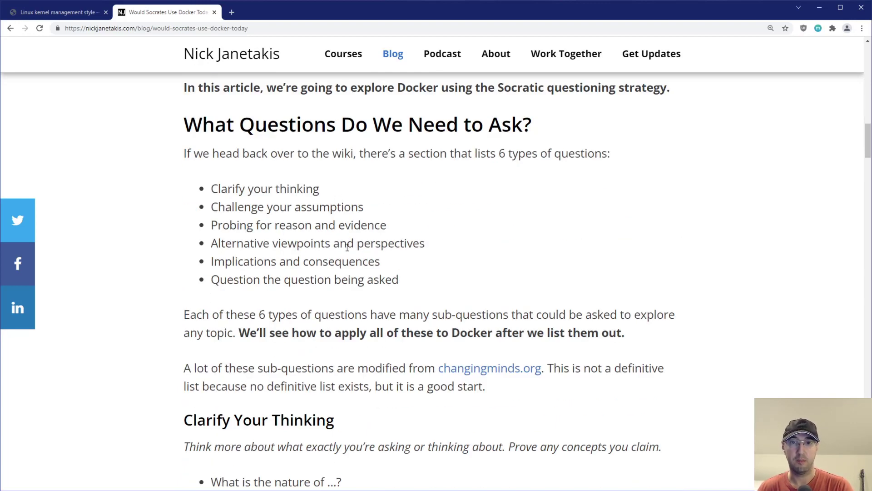
{"action": "scroll", "scroll_direction": "down", "scroll_amount": 3}
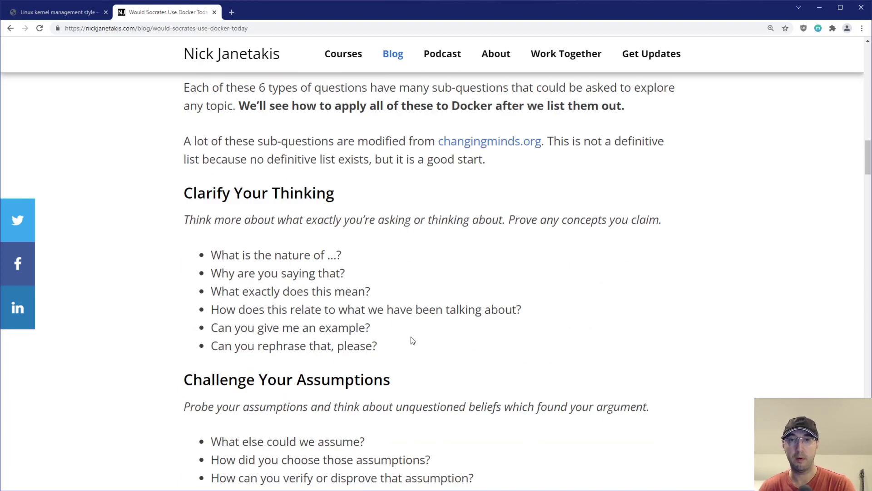
{"action": "scroll", "scroll_direction": "up", "scroll_amount": 3}
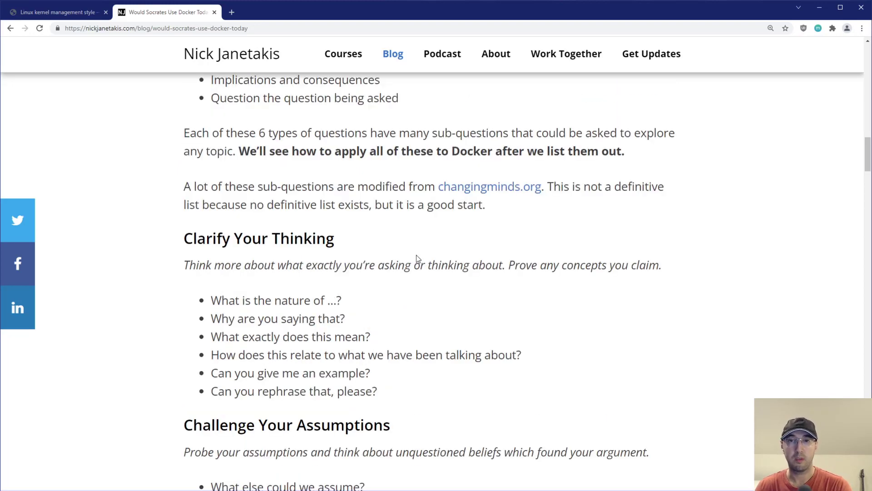
{"action": "mouse_move", "coordinate": [390, 253]}
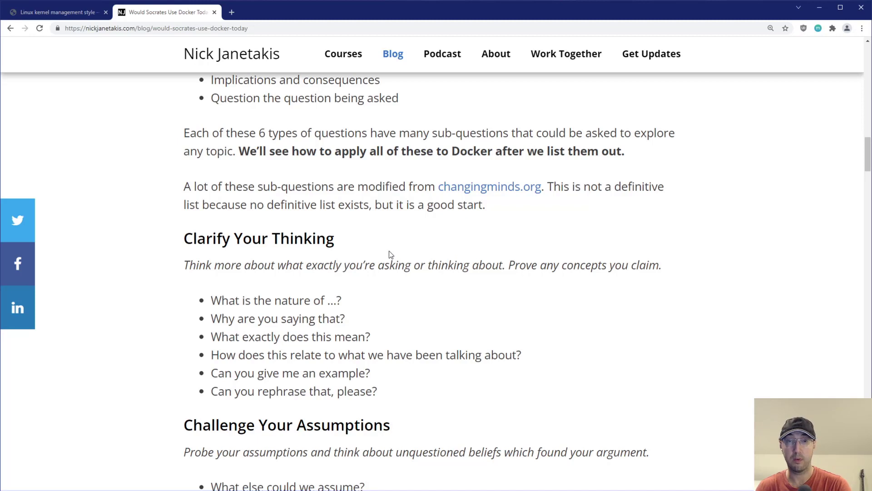
{"action": "mouse_move", "coordinate": [383, 244]}
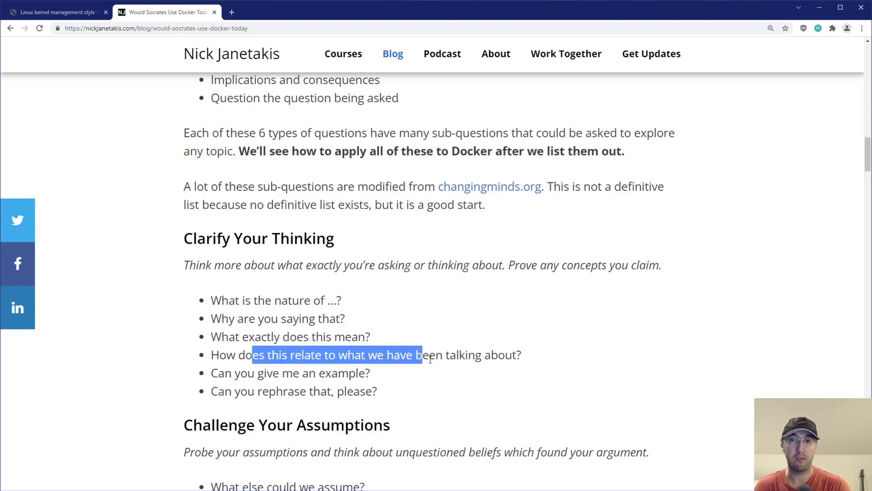
{"action": "scroll", "scroll_direction": "down", "scroll_amount": 3}
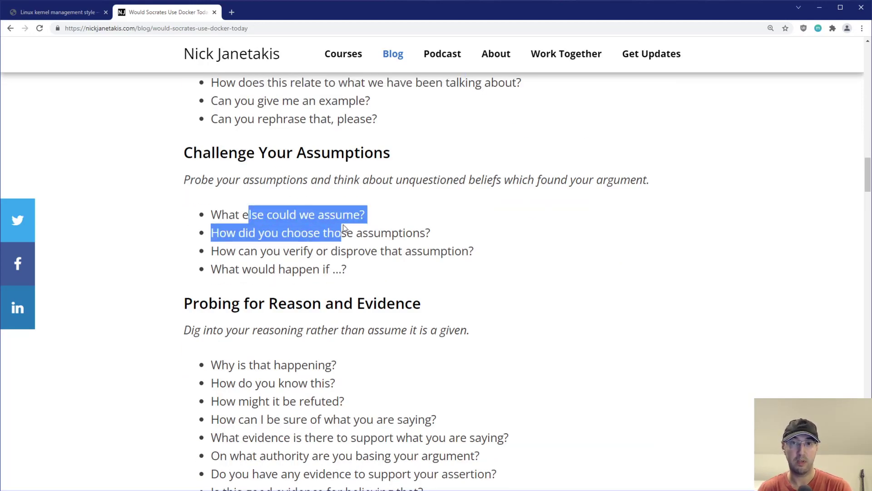
- Continue past the remaining question lists to the 'Applying Socratic Questioning to Docker' heading
{"action": "scroll", "scroll_direction": "down", "scroll_amount": 3}
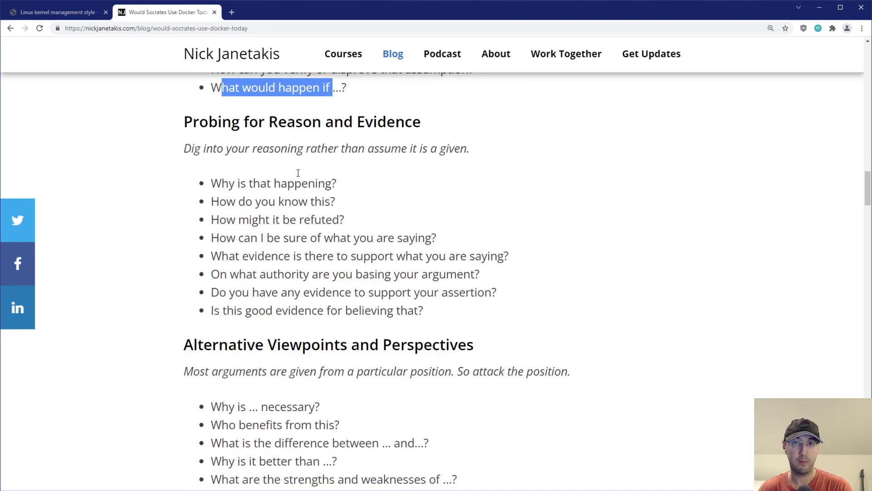
{"action": "scroll", "scroll_direction": "down", "scroll_amount": 3}
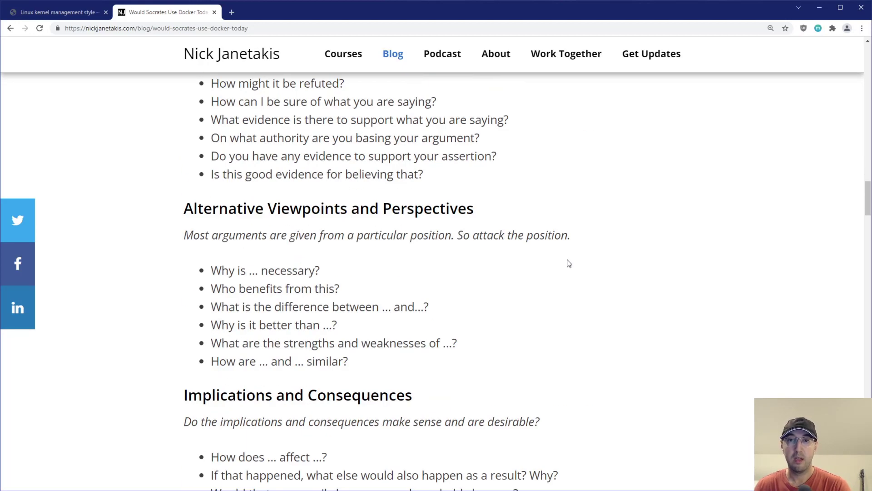
{"action": "scroll", "scroll_direction": "up", "scroll_amount": 3}
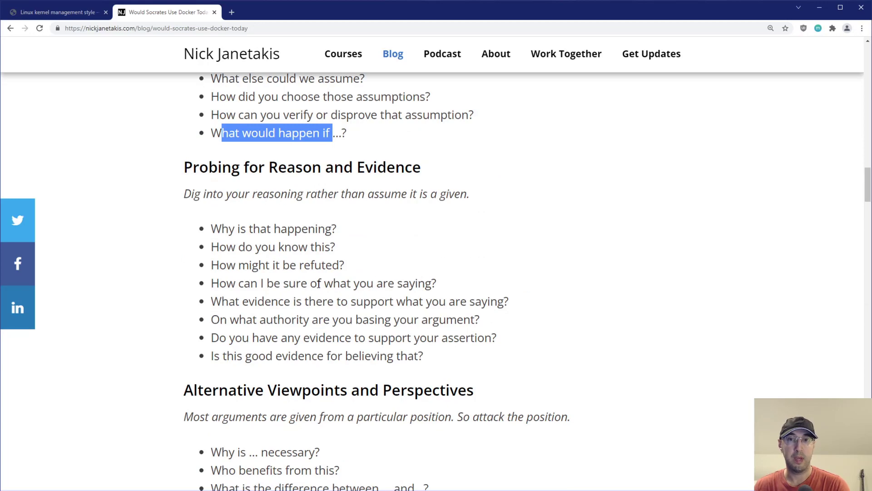
{"action": "left_click", "coordinate": [432, 251]}
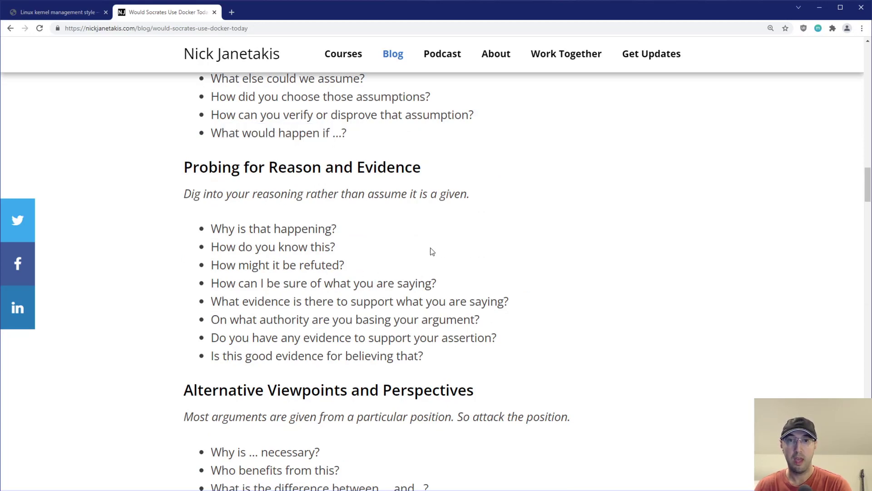
{"action": "mouse_move", "coordinate": [551, 298]}
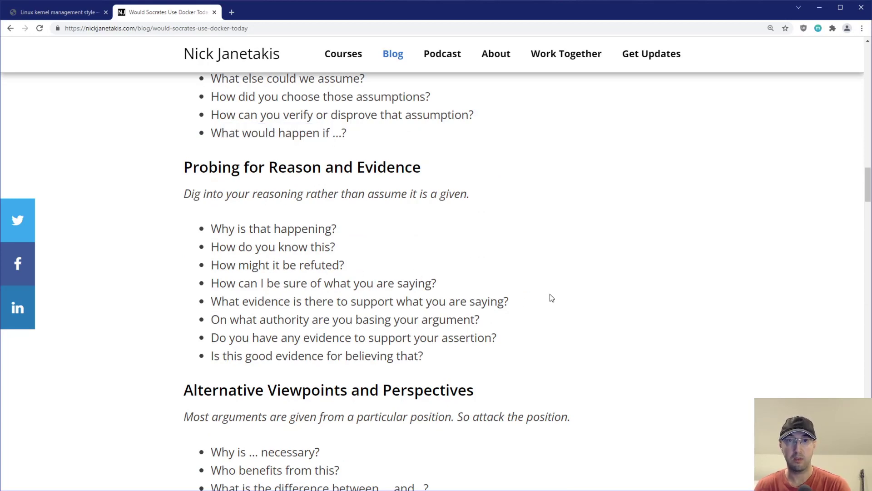
{"action": "scroll", "scroll_direction": "down", "scroll_amount": 3}
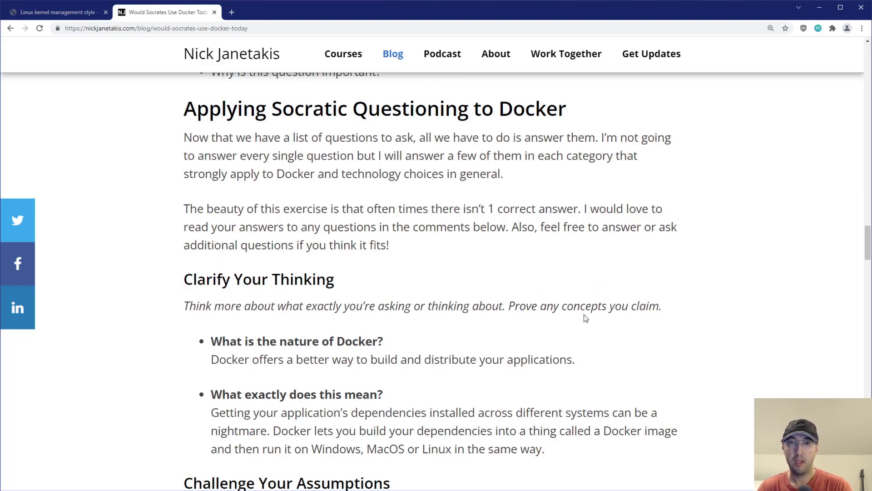
- Read the Docker answers under Clarify Your Thinking and Challenge Your Assumptions
{"action": "scroll", "scroll_direction": "down", "scroll_amount": 3}
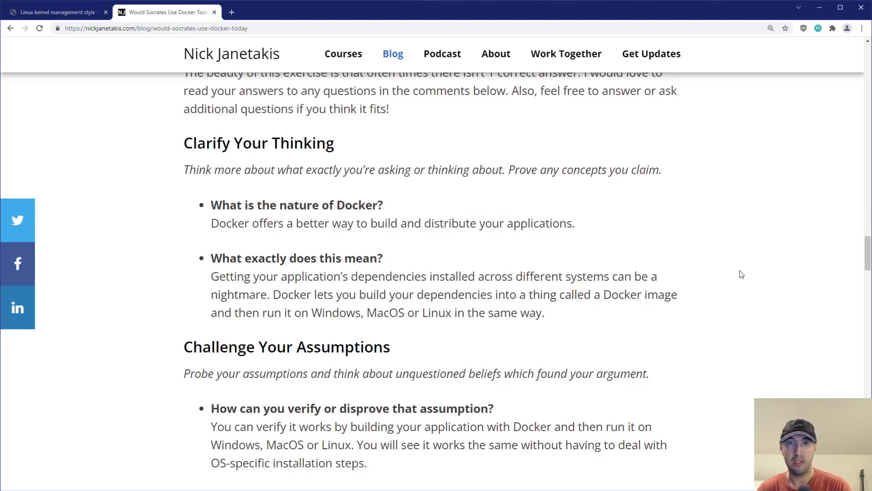
{"action": "mouse_move", "coordinate": [822, 229]}
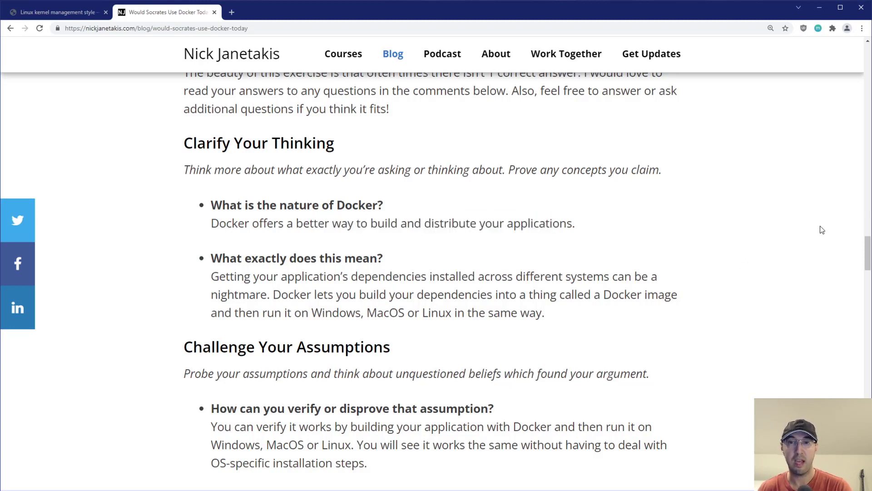
{"action": "scroll", "scroll_direction": "down", "scroll_amount": 3}
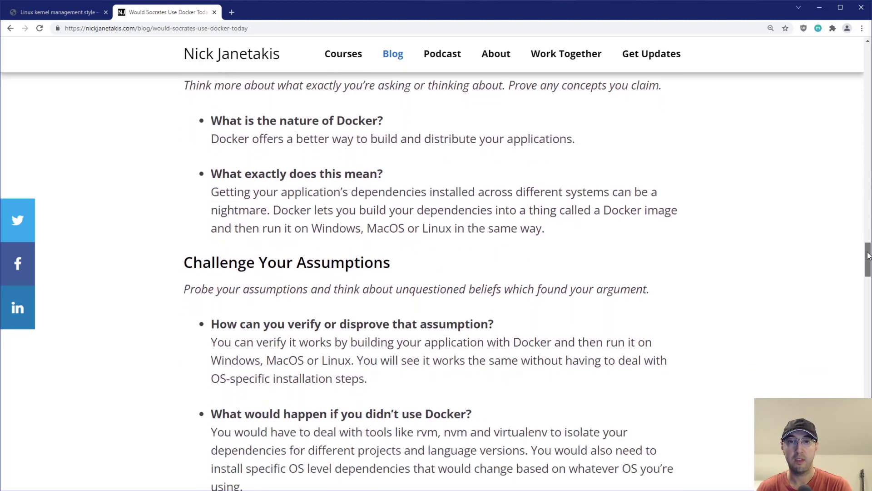
{"action": "scroll", "scroll_direction": "down", "scroll_amount": 3}
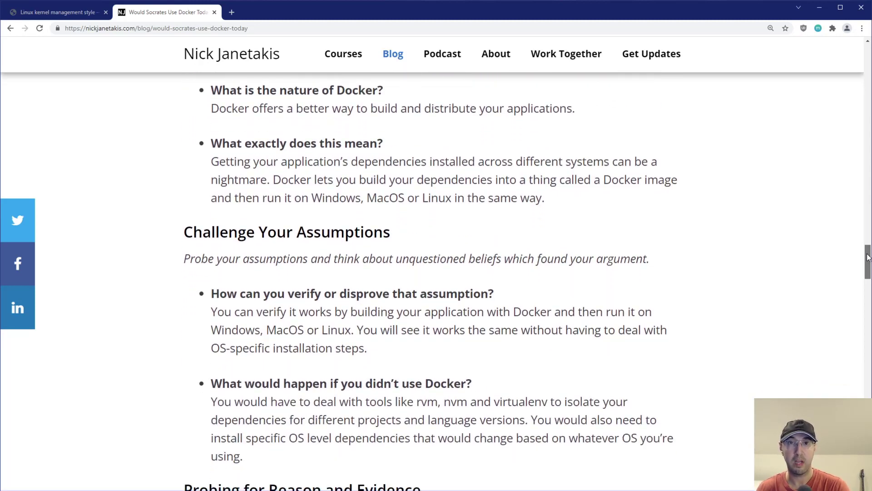
{"action": "scroll", "scroll_direction": "up", "scroll_amount": 3}
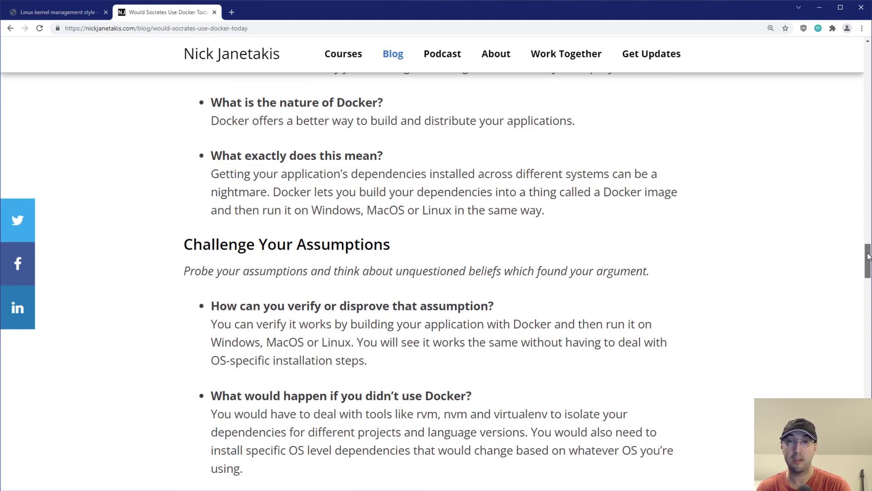
{"action": "scroll", "scroll_direction": "down", "scroll_amount": 3}
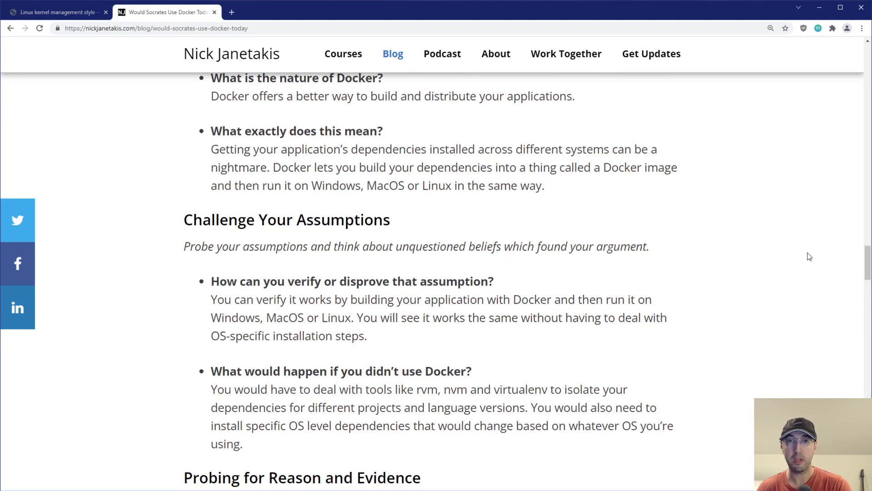
{"action": "mouse_move", "coordinate": [724, 291]}
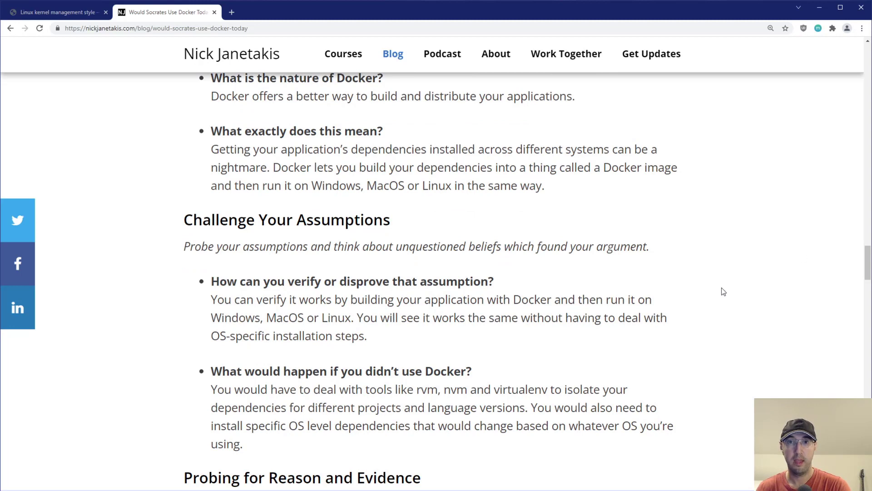
{"action": "mouse_move", "coordinate": [643, 246]}
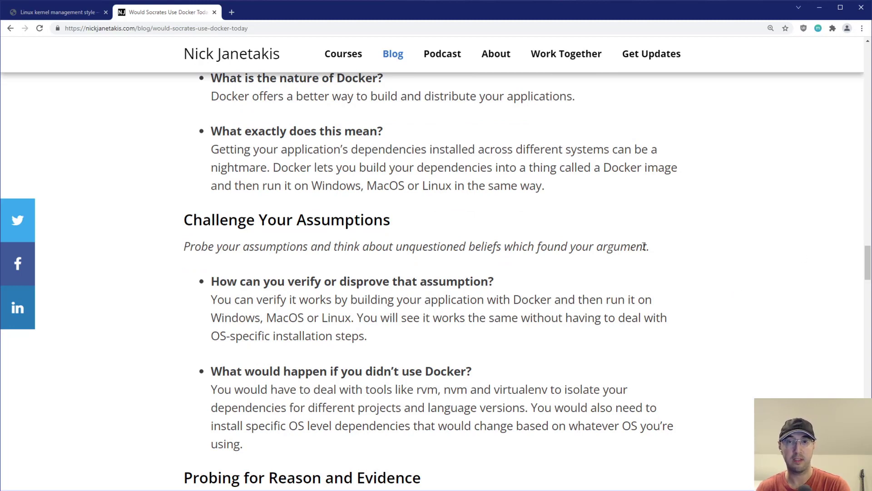
{"action": "mouse_move", "coordinate": [839, 252]}
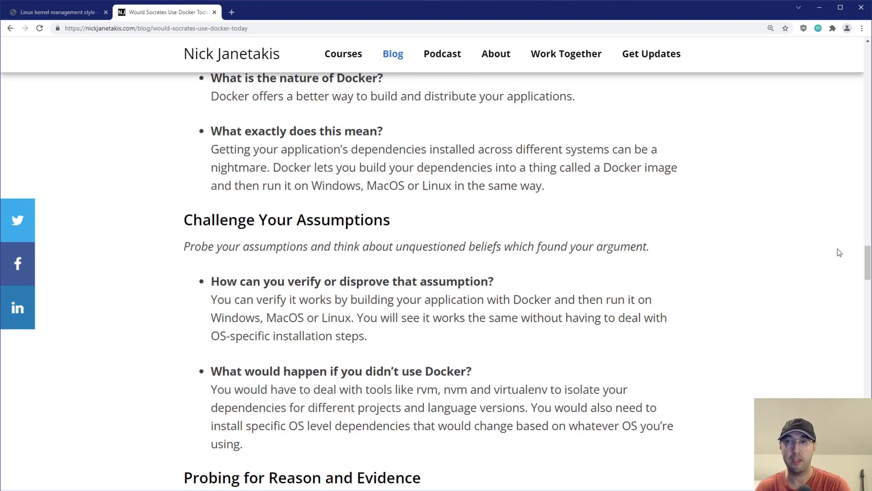
{"action": "scroll", "scroll_direction": "up", "scroll_amount": 3}
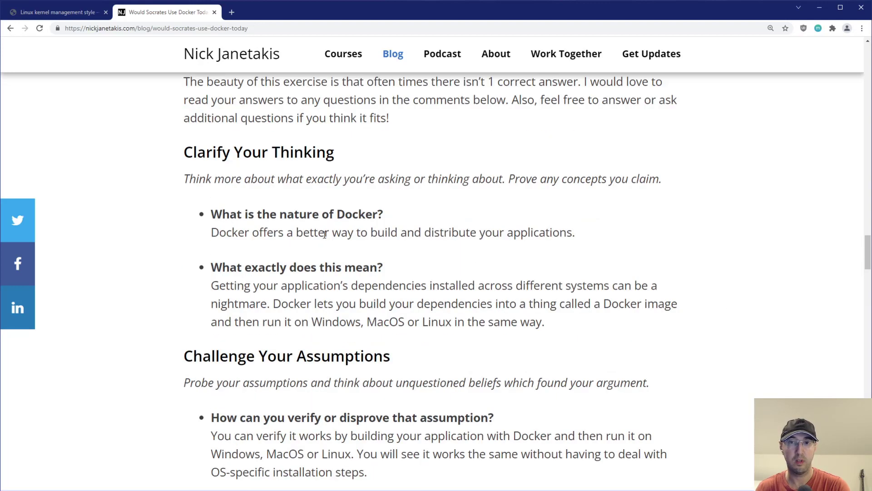
{"action": "mouse_move", "coordinate": [494, 273]}
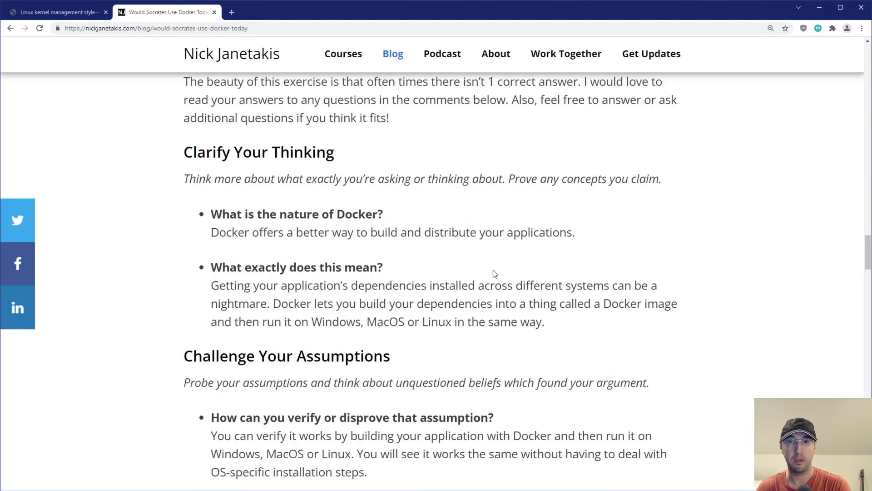
{"action": "mouse_move", "coordinate": [510, 273]}
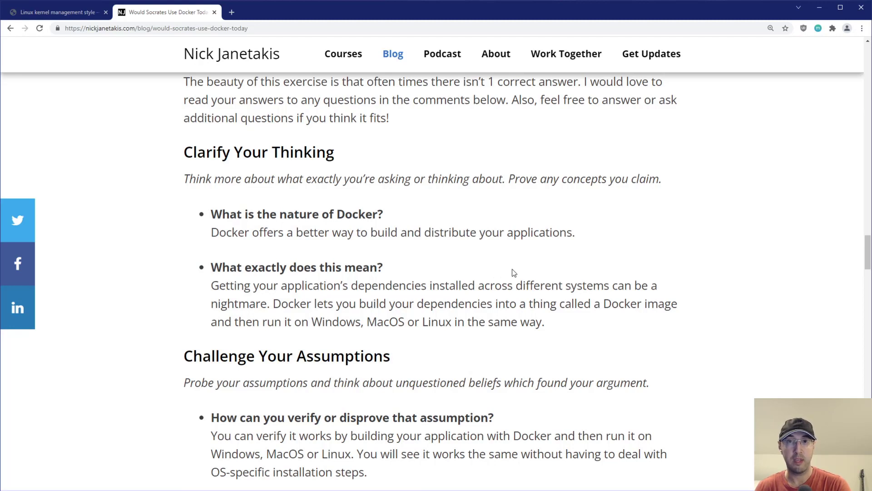
{"action": "mouse_move", "coordinate": [513, 256]}
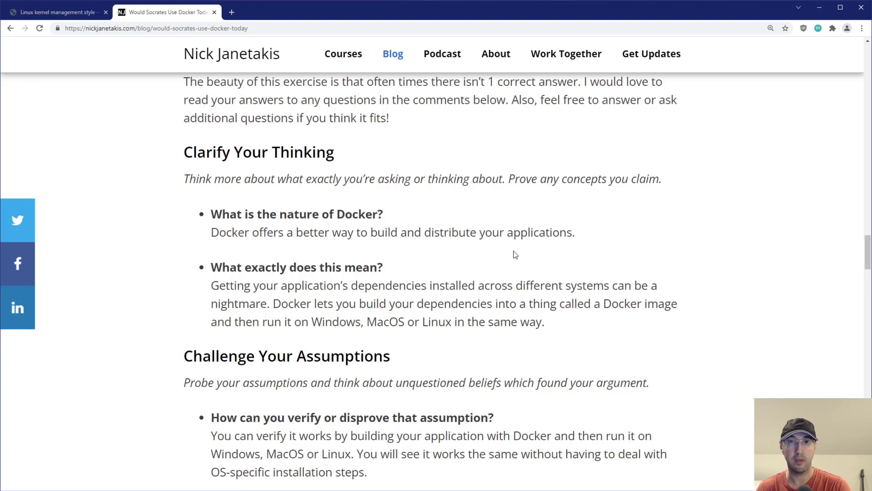
{"action": "mouse_move", "coordinate": [363, 281]}
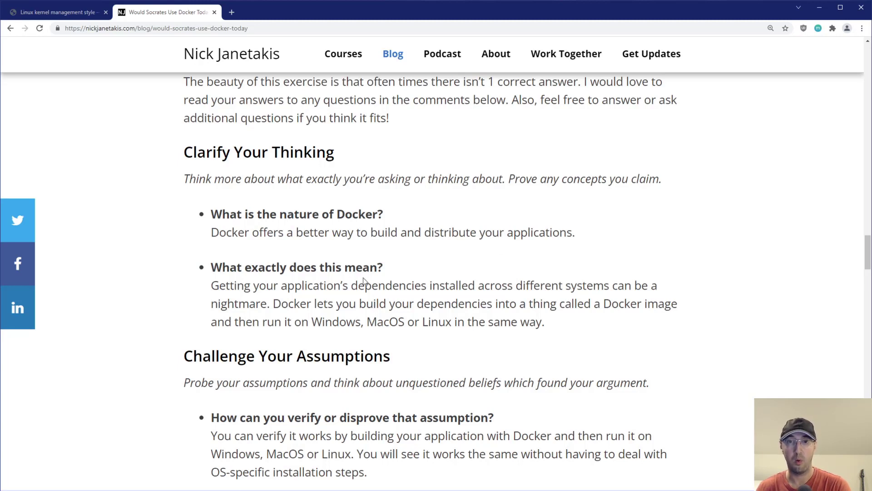
{"action": "mouse_move", "coordinate": [533, 257]}
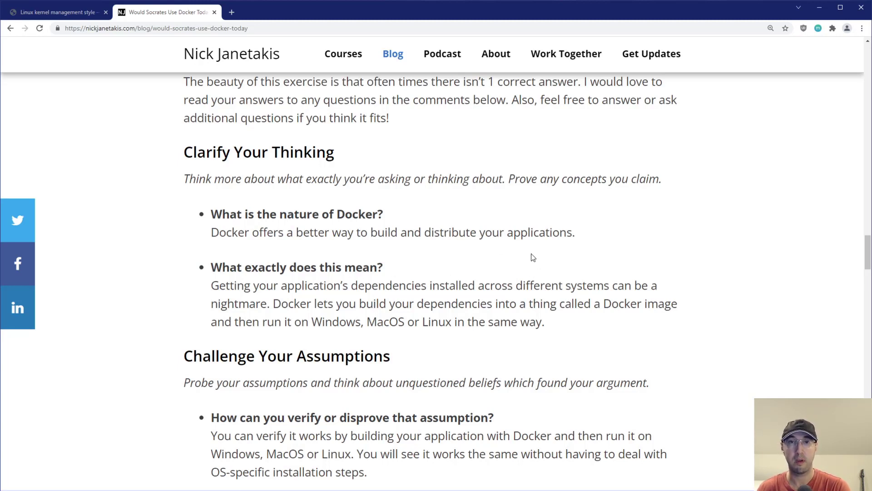
- Return to the Linux kernel management-style article
{"action": "left_click", "coordinate": [53, 12]}
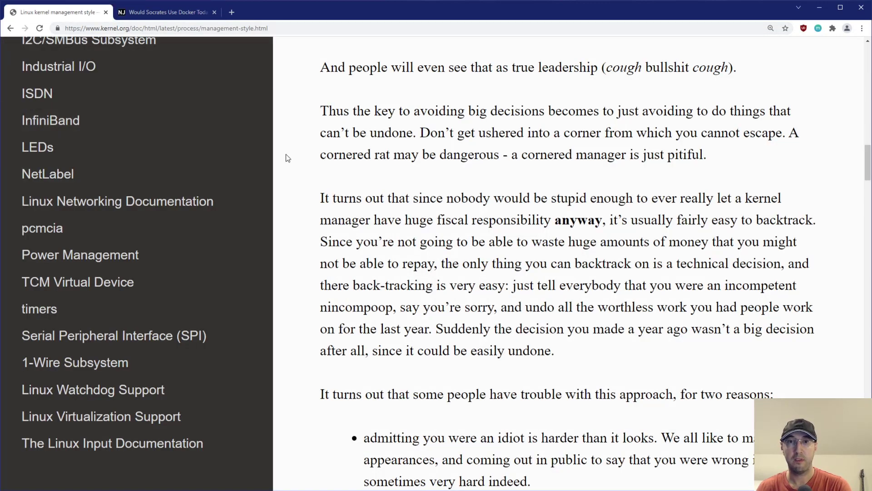
{"action": "mouse_move", "coordinate": [311, 144]}
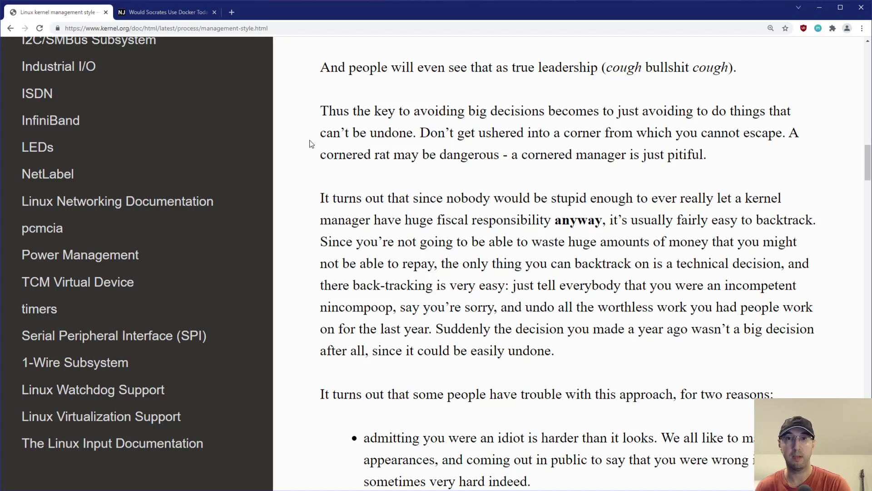
{"action": "mouse_move", "coordinate": [307, 143]}
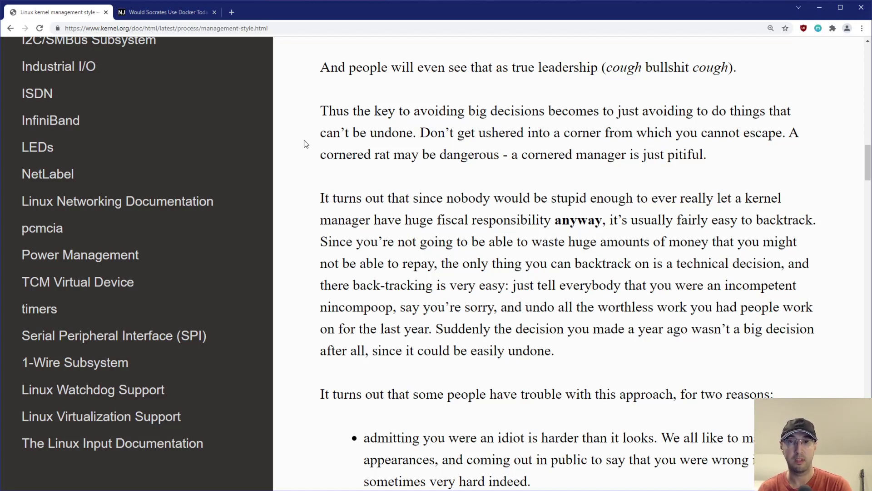
{"action": "scroll", "scroll_direction": "up", "scroll_amount": 3}
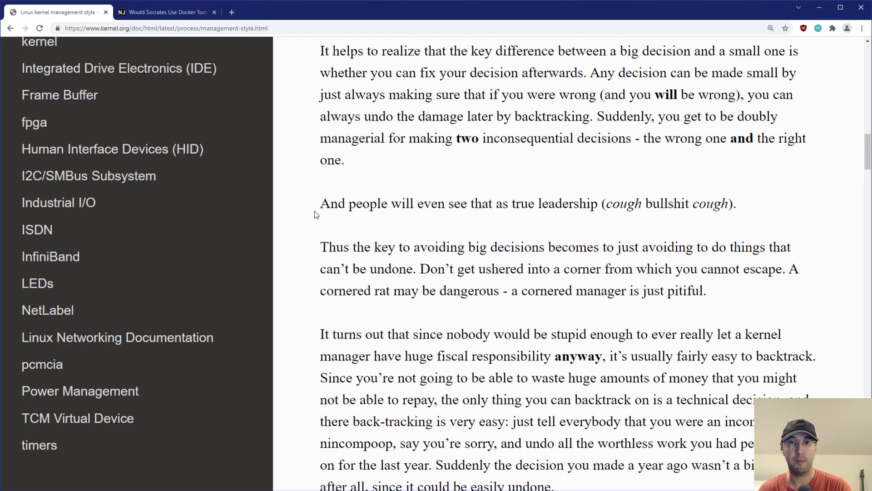
{"action": "scroll", "scroll_direction": "down", "scroll_amount": 3}
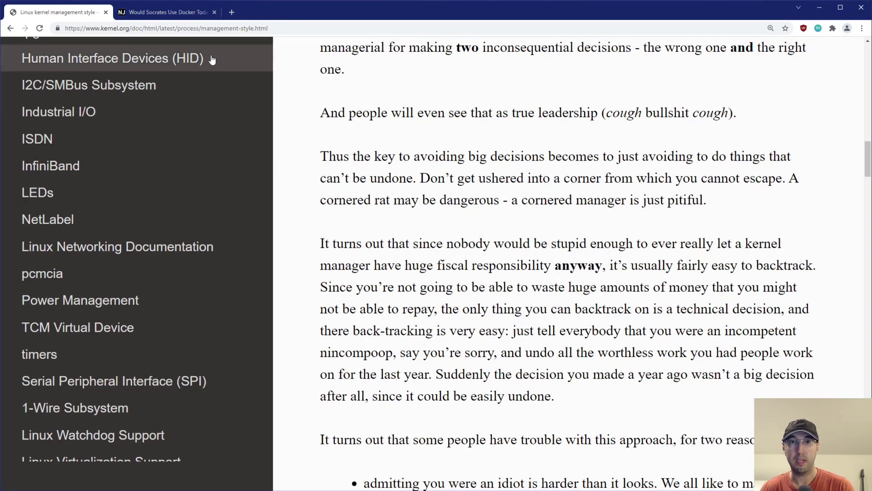
{"action": "mouse_move", "coordinate": [328, 144]}
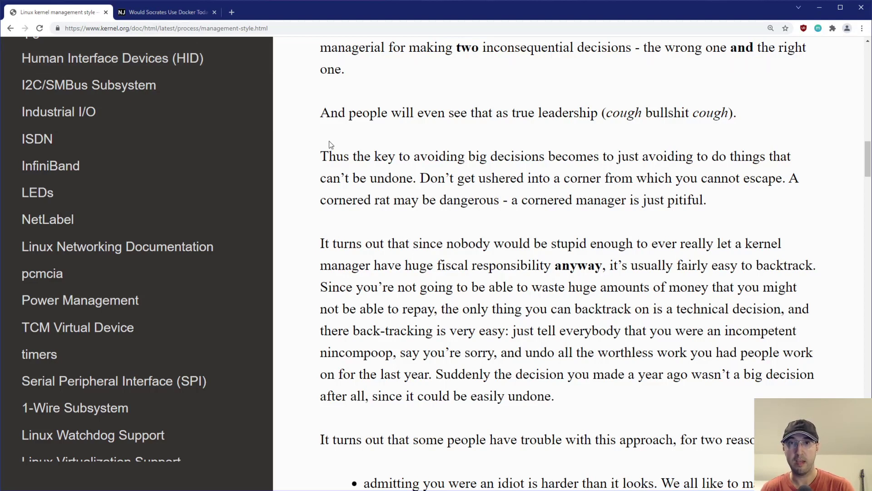
{"action": "mouse_move", "coordinate": [401, 223]}
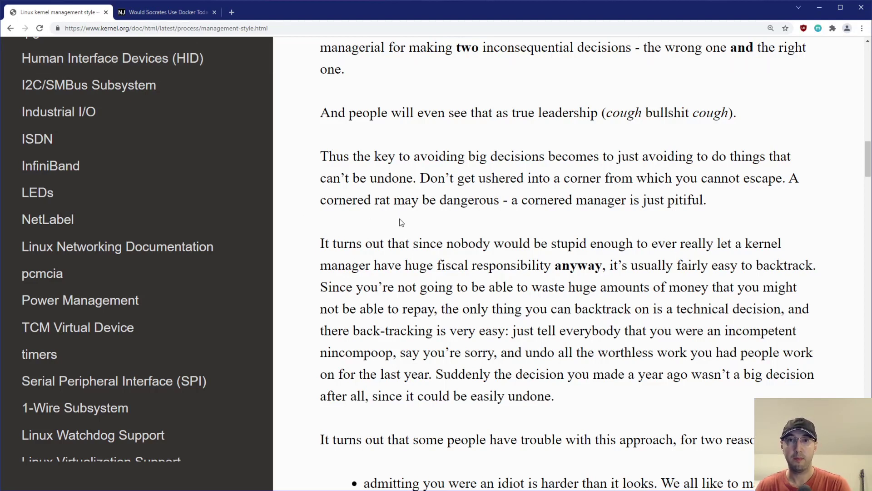
{"action": "mouse_move", "coordinate": [80, 21]}
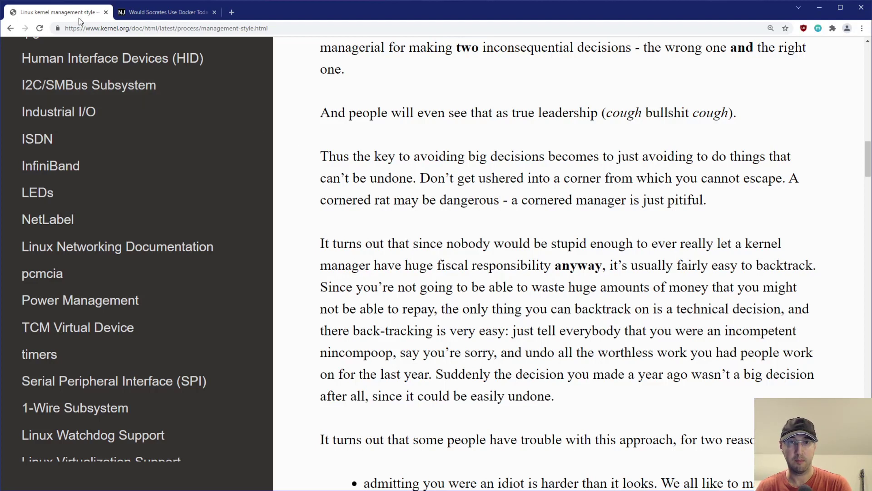
{"action": "mouse_move", "coordinate": [551, 117]}
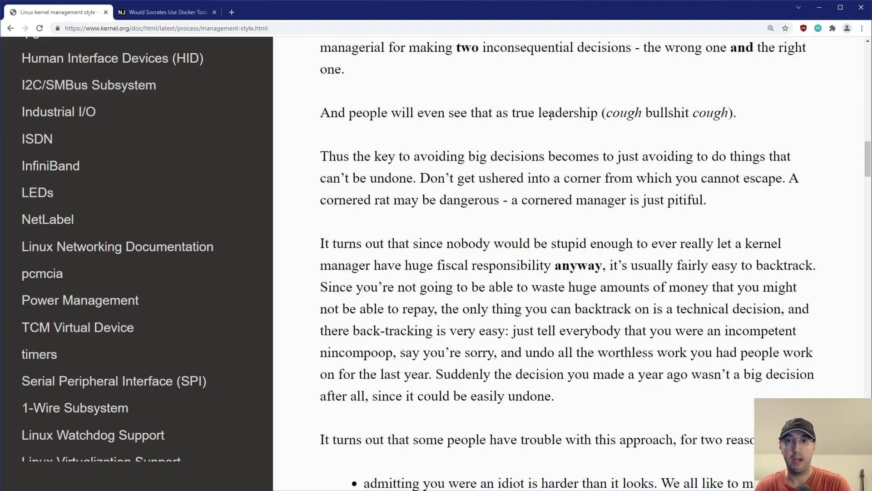
{"action": "mouse_move", "coordinate": [452, 194]}
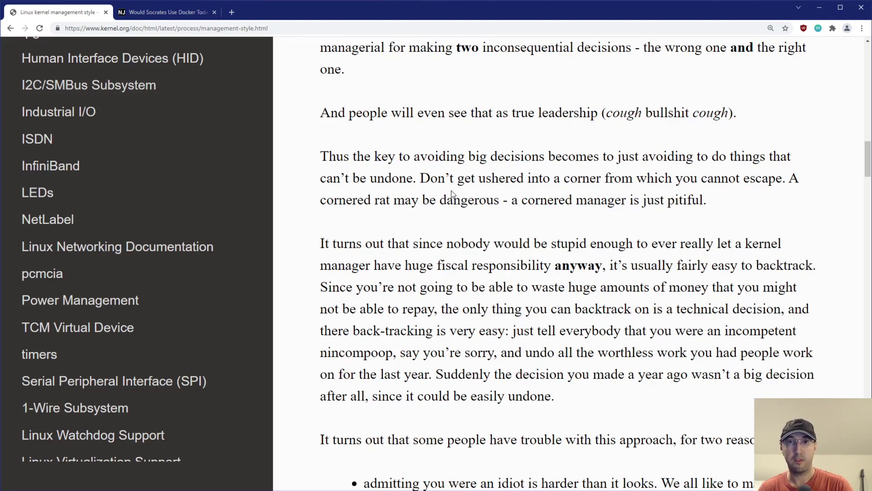